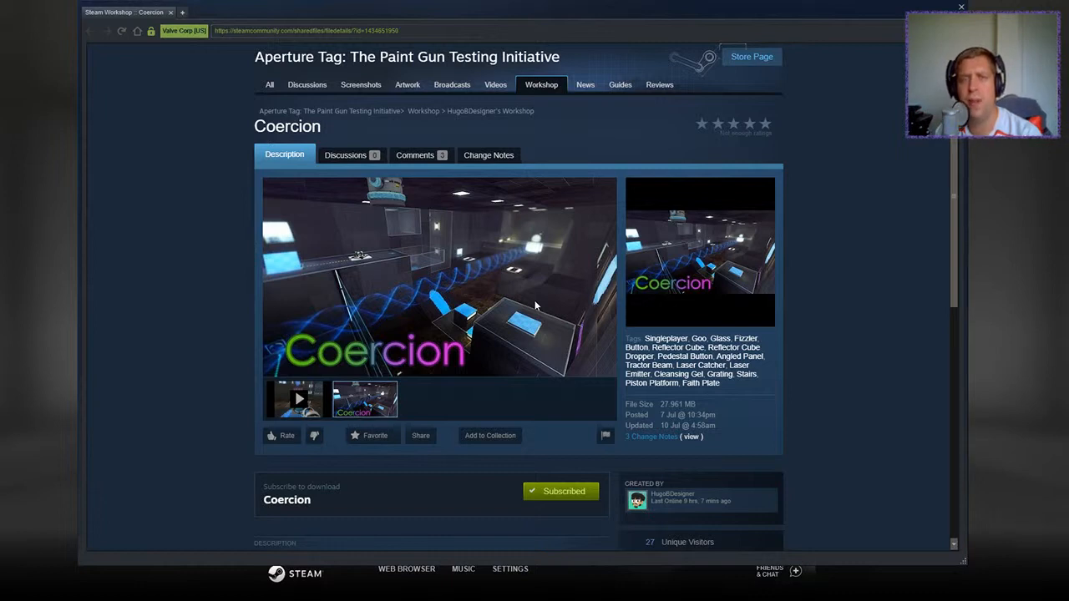
Step: Scroll the community test chamber list down to the subscribed Coercion map
scroll("down", 3)
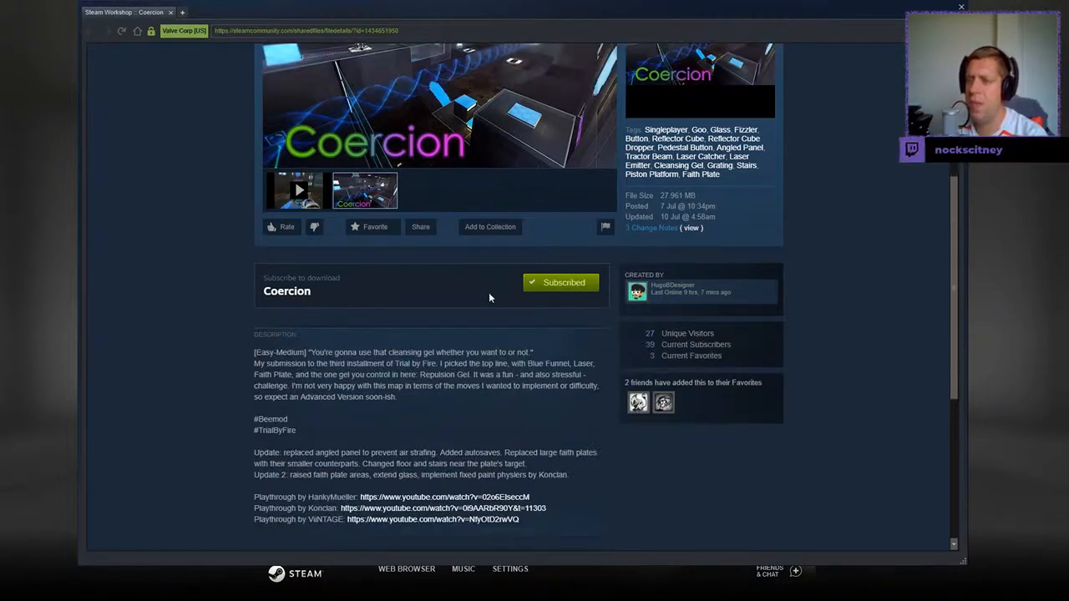
mouse_move(420, 419)
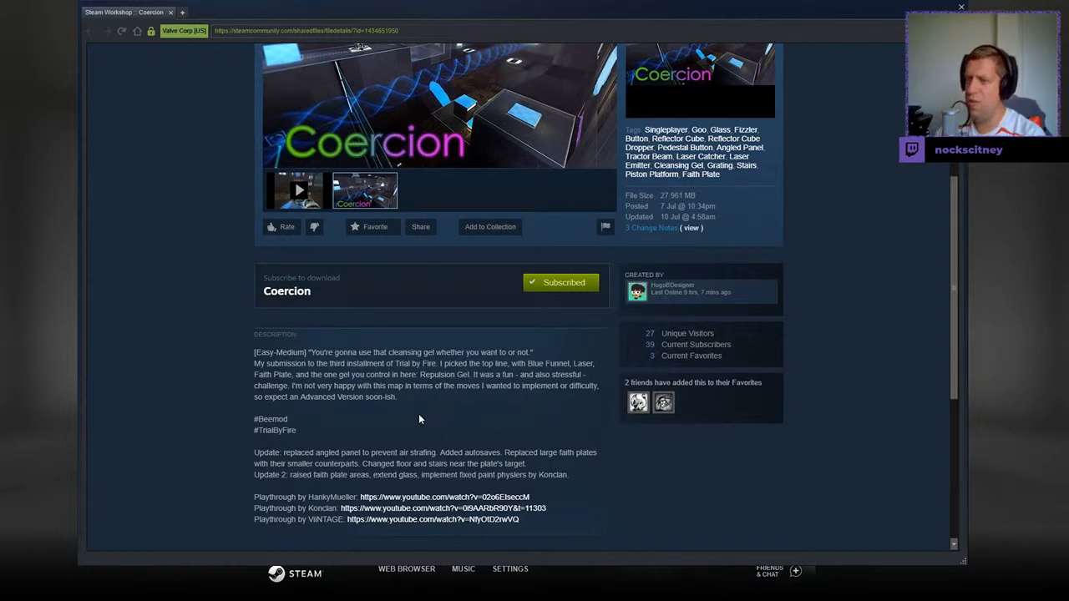
mouse_move(350, 409)
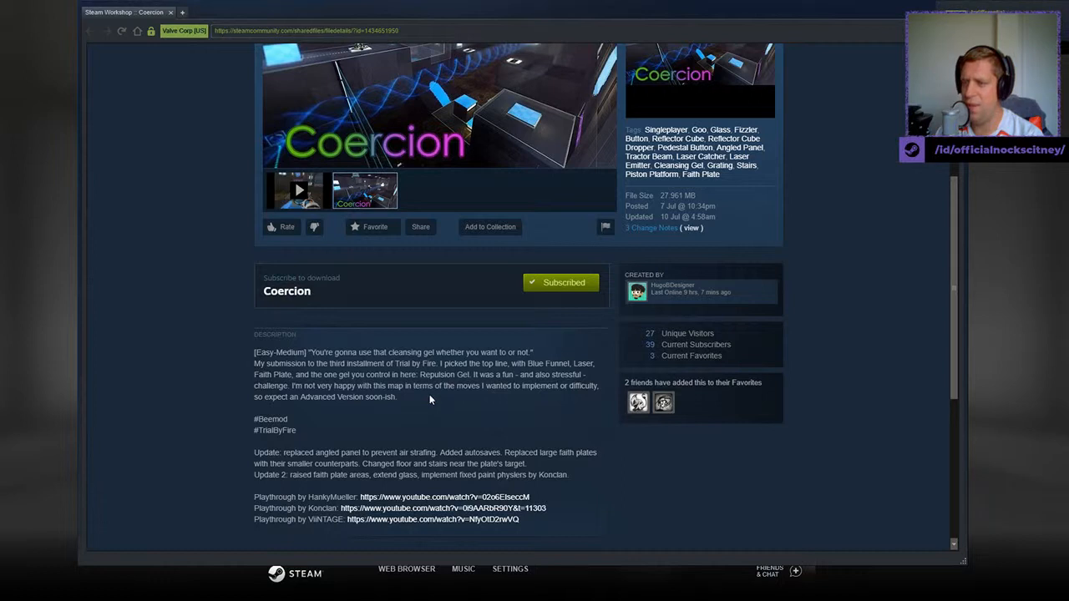
mouse_move(221, 408)
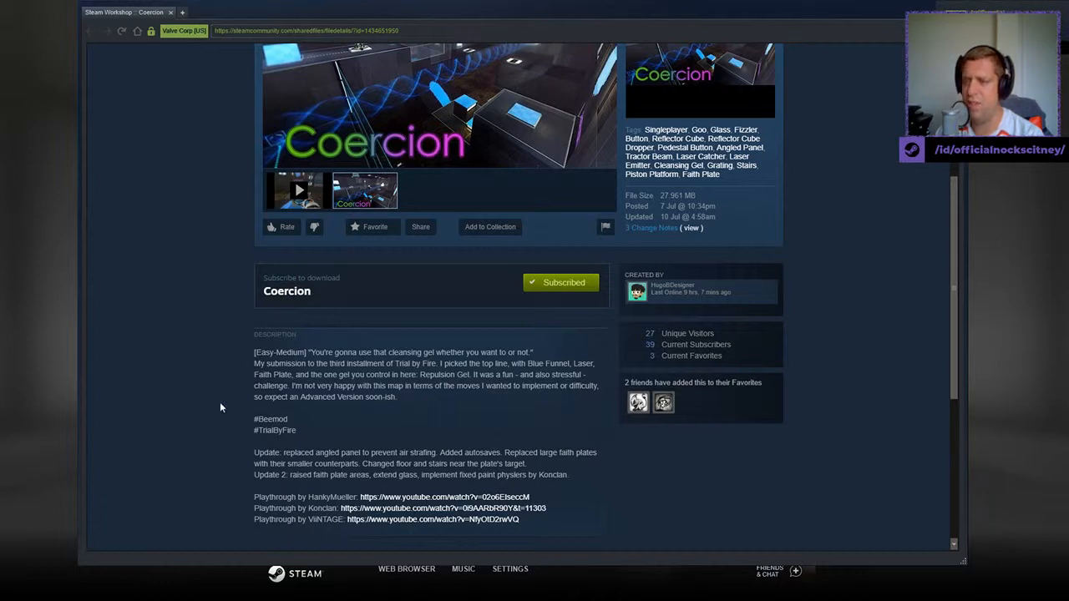
scroll("down", 3)
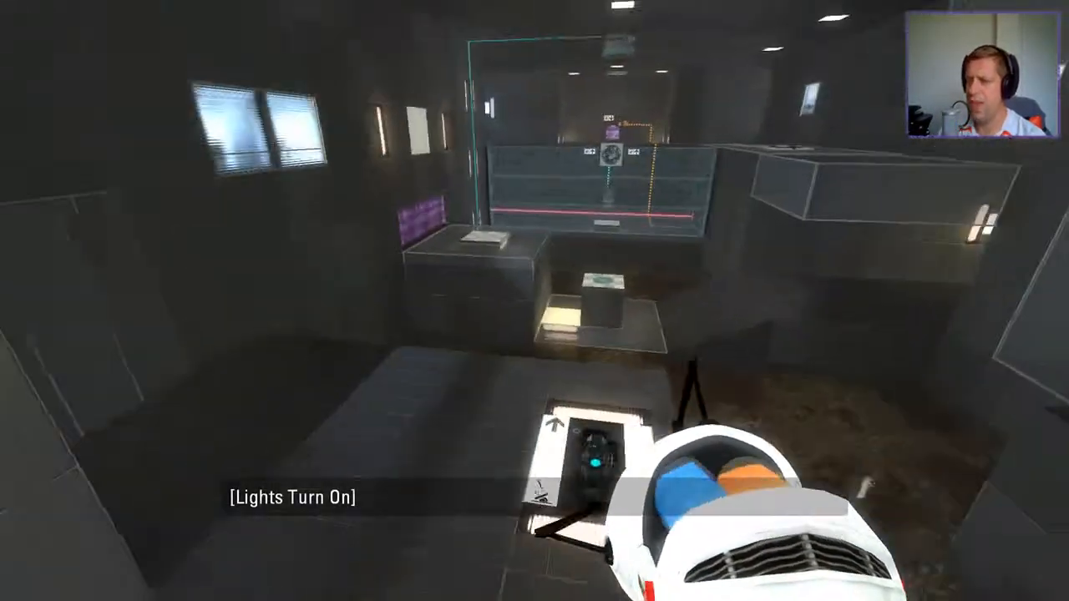
mouse_move(534, 301)
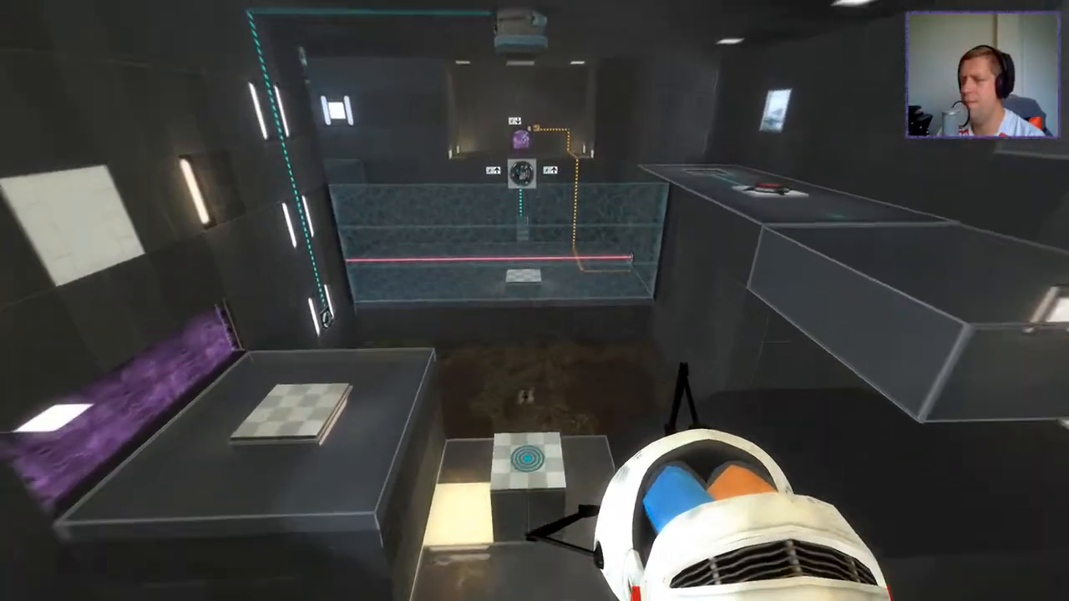
mouse_move(535, 300)
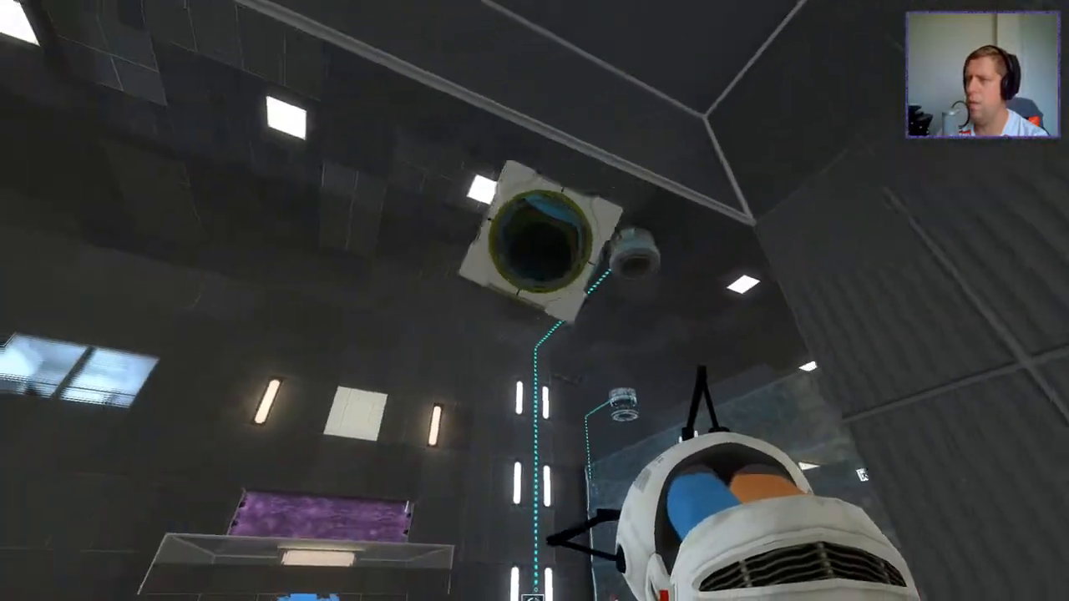
mouse_move(534, 301)
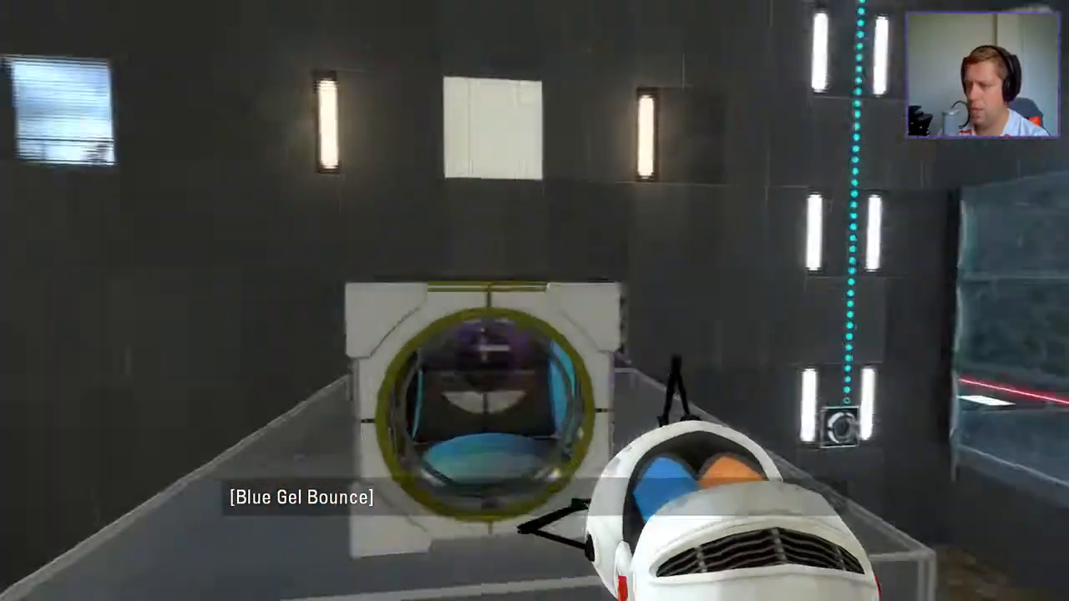
mouse_move(534, 300)
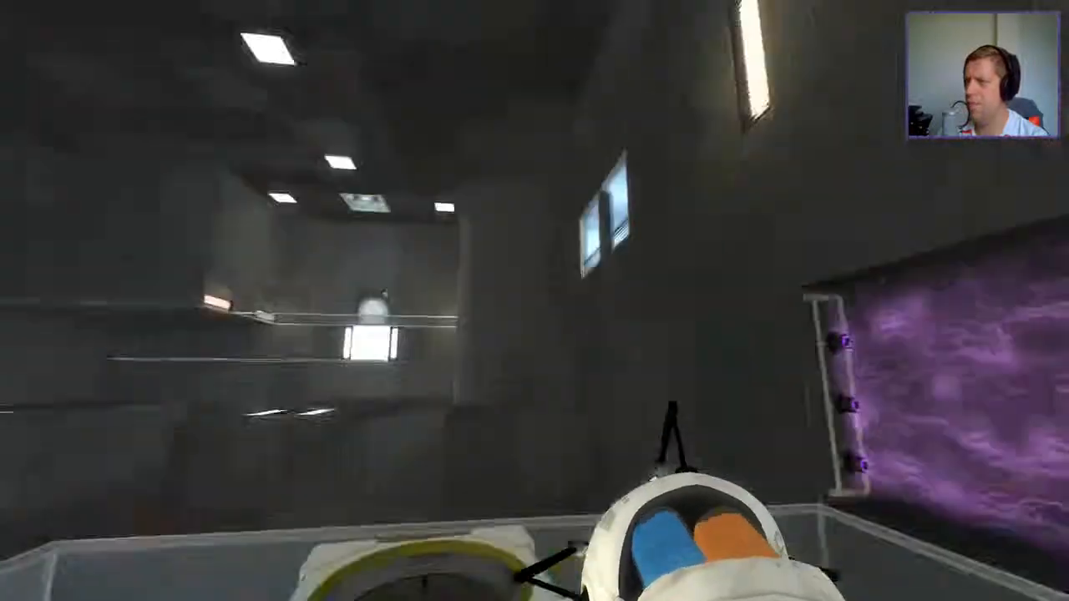
mouse_move(534, 301)
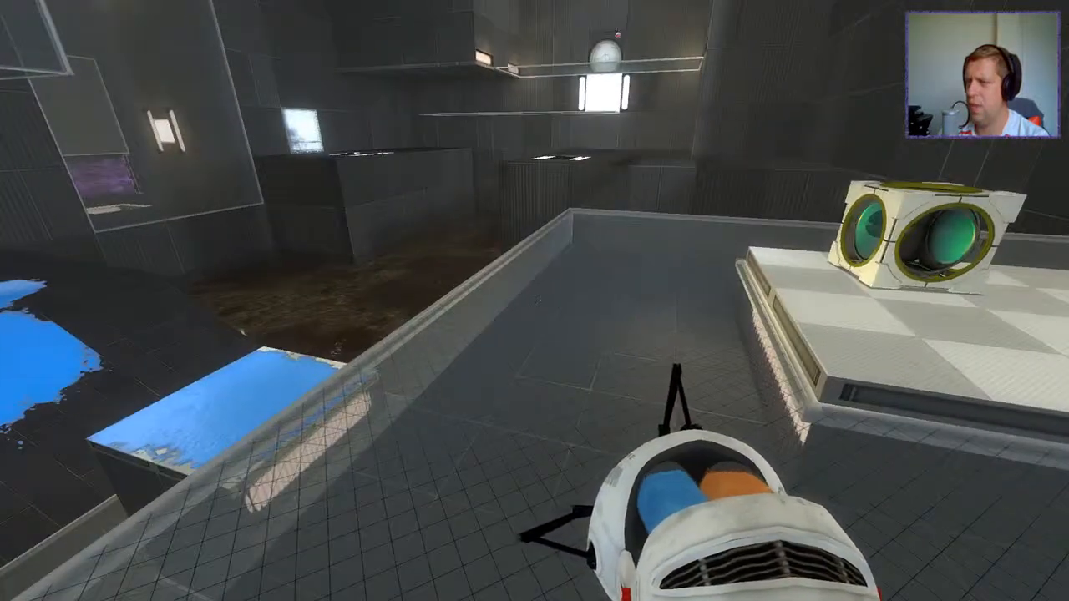
mouse_move(535, 301)
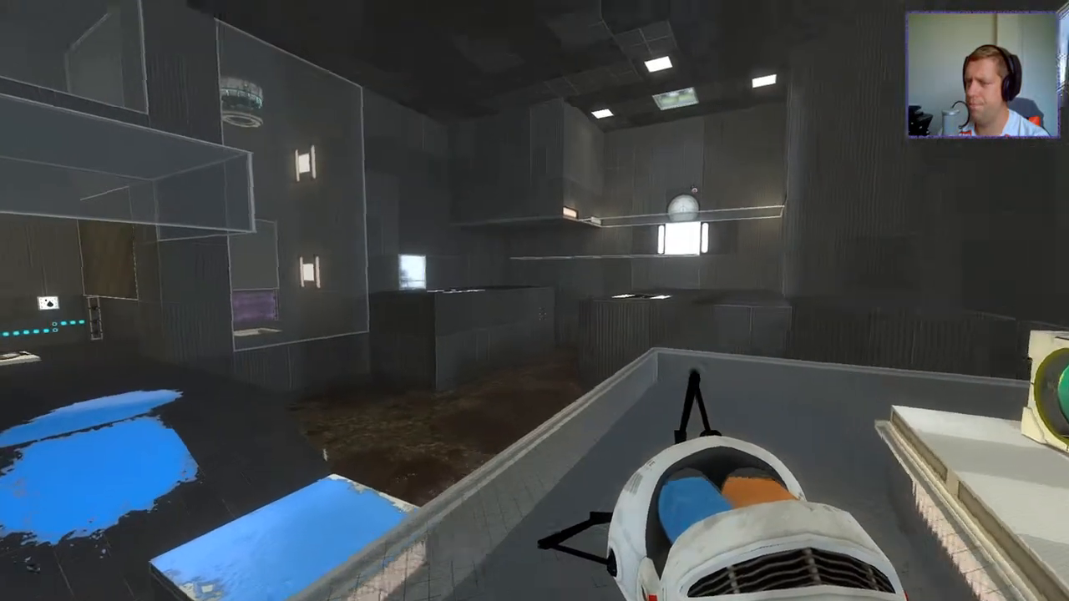
mouse_move(534, 300)
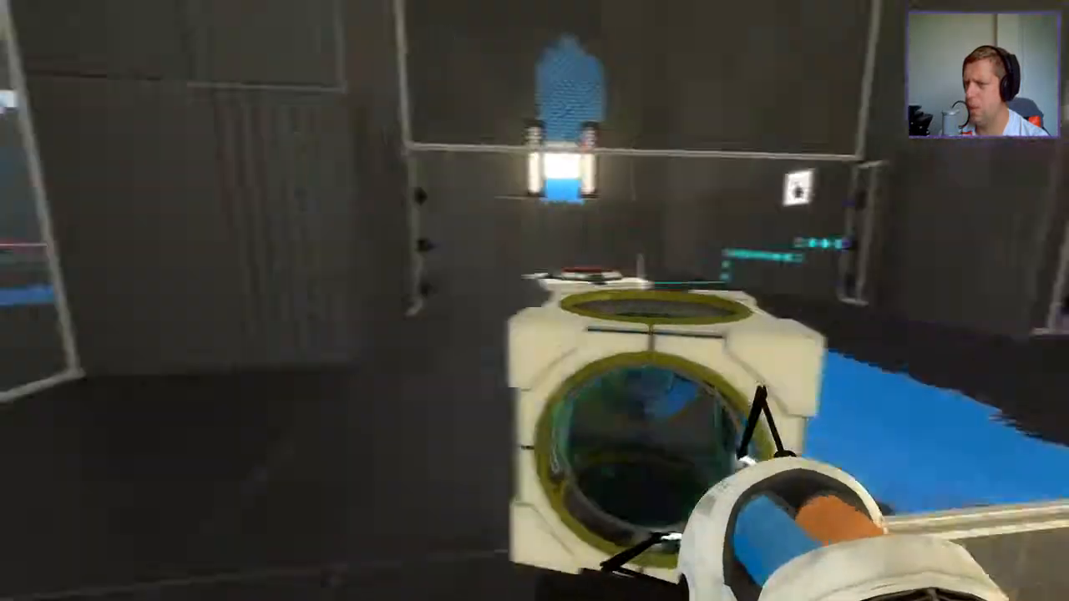
mouse_move(534, 301)
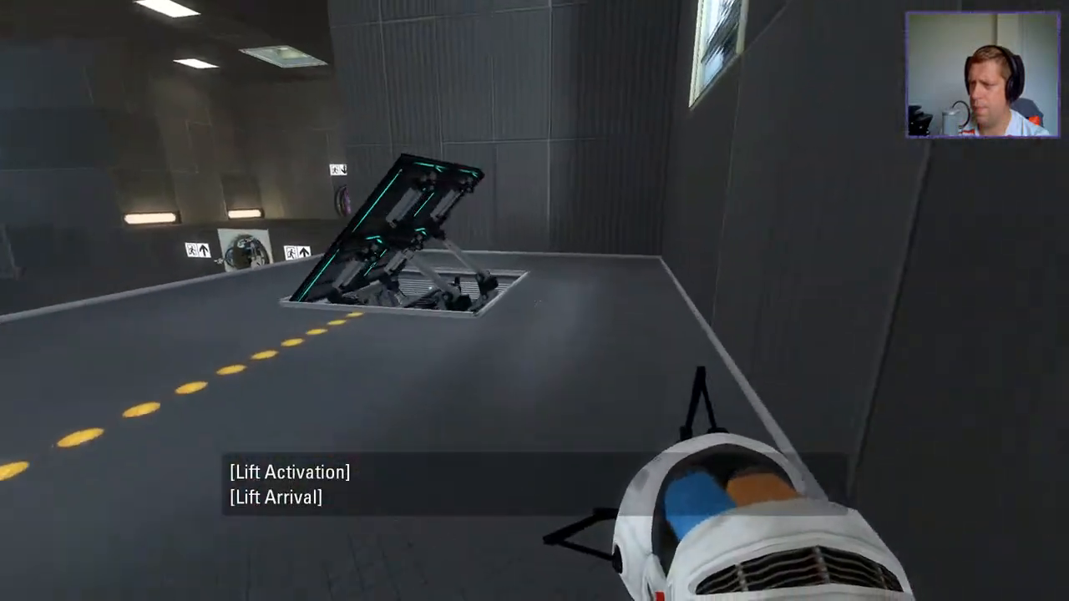
mouse_move(534, 301)
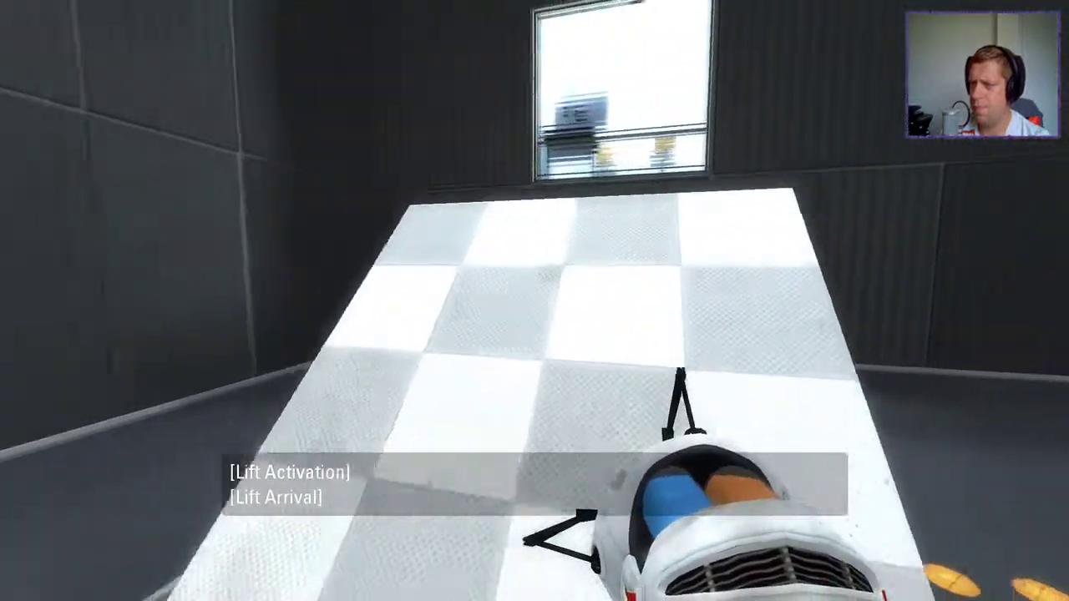
mouse_move(535, 300)
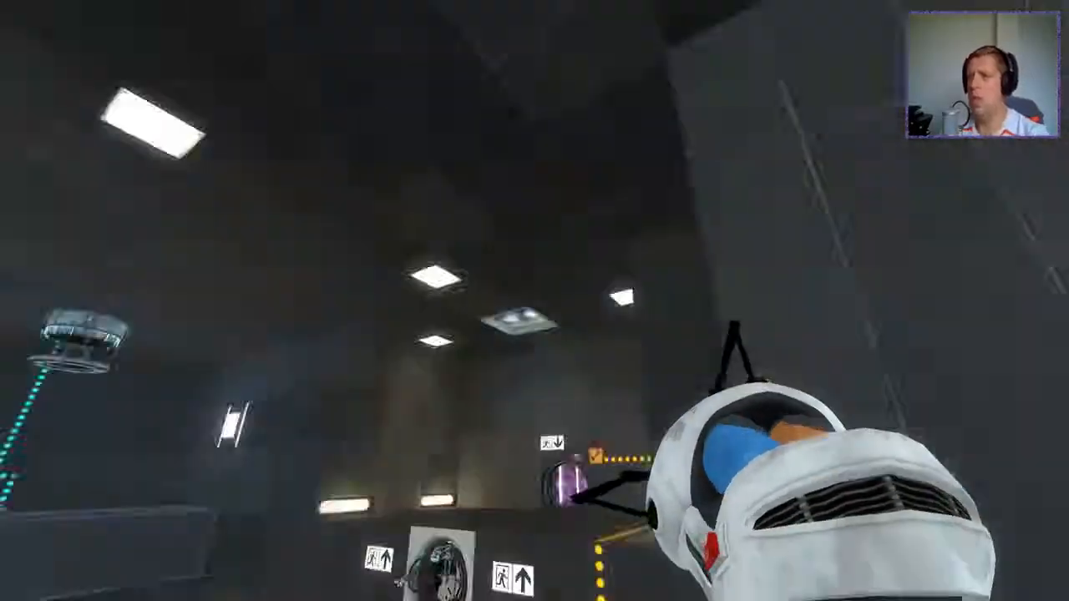
mouse_move(534, 301)
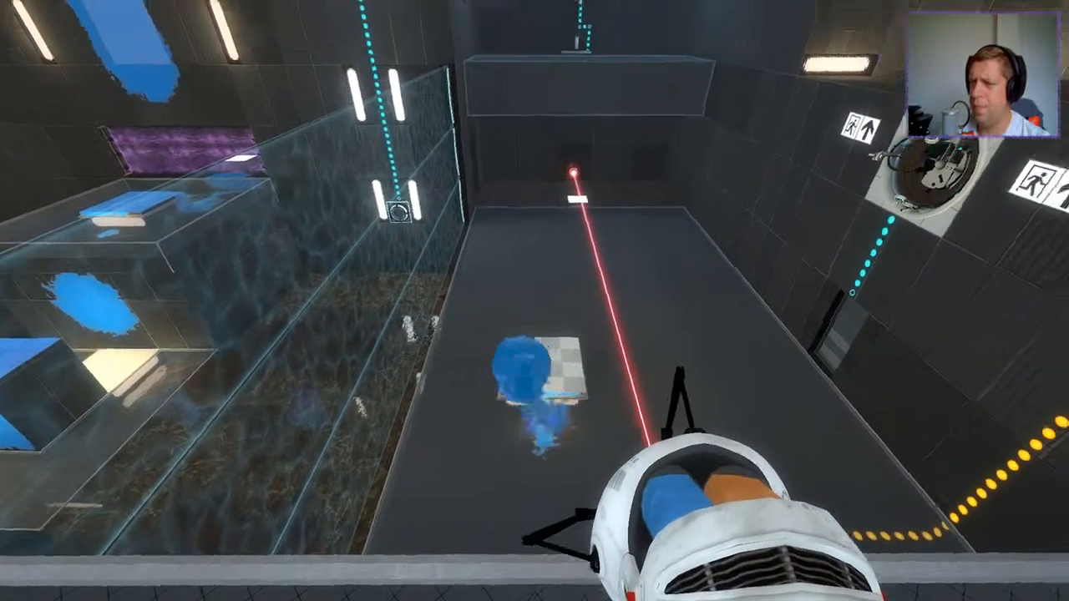
mouse_move(534, 300)
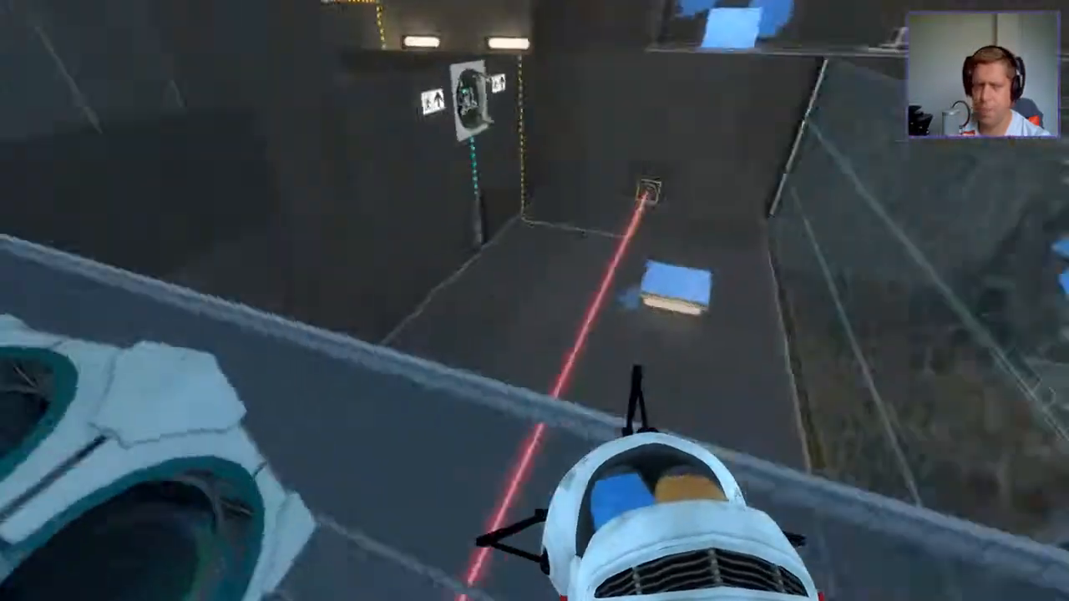
mouse_move(534, 301)
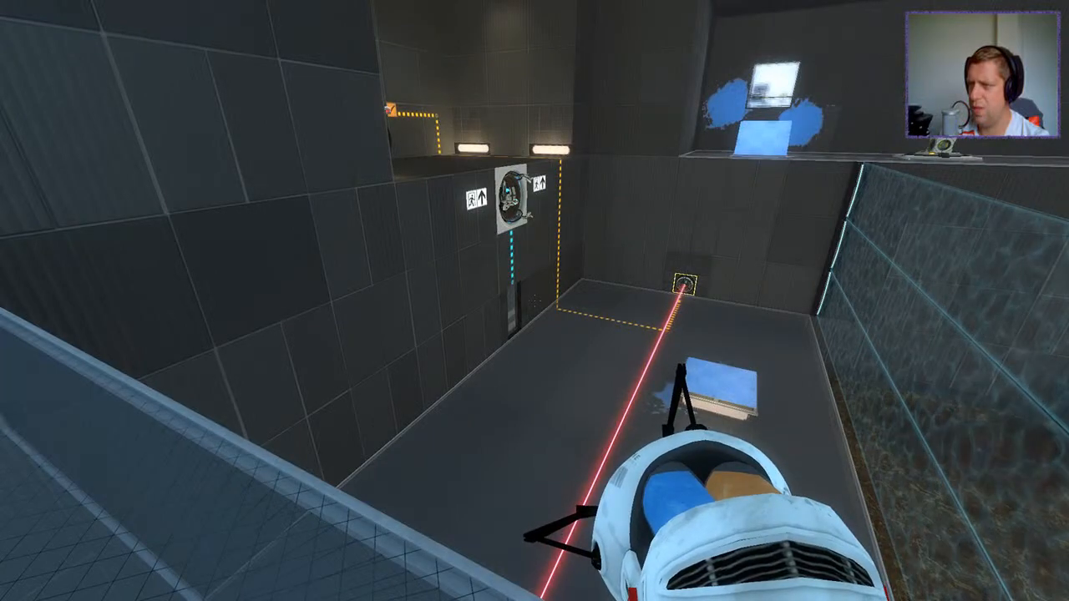
mouse_move(534, 301)
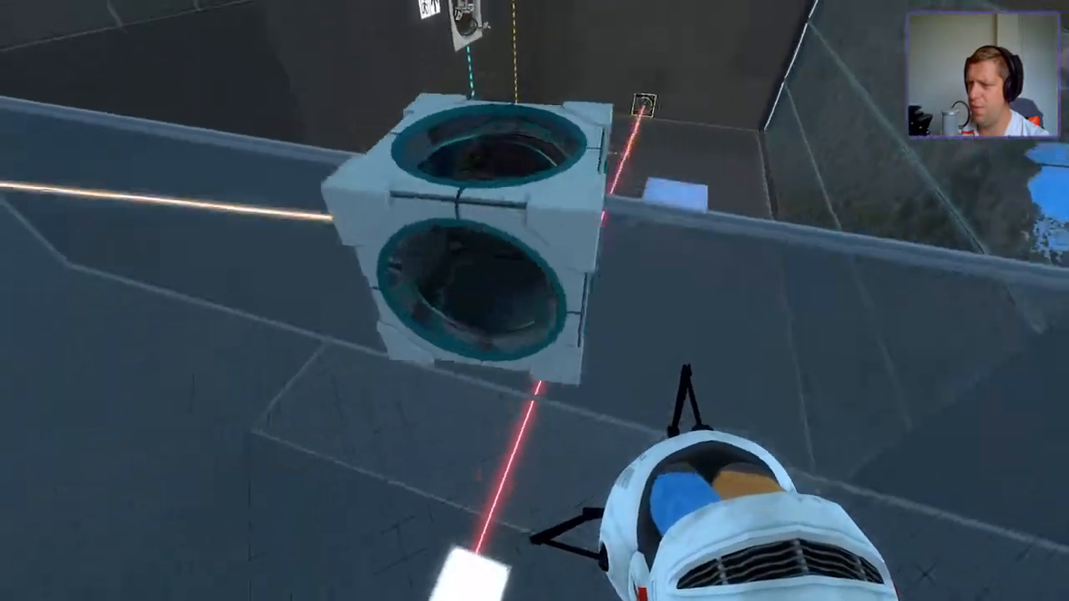
mouse_move(535, 301)
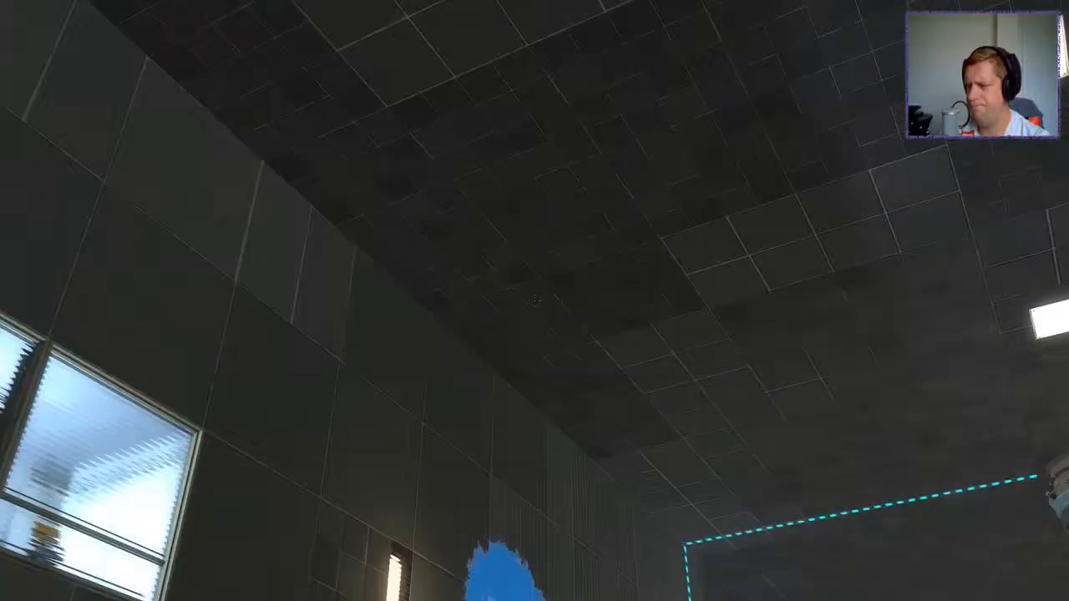
mouse_move(534, 301)
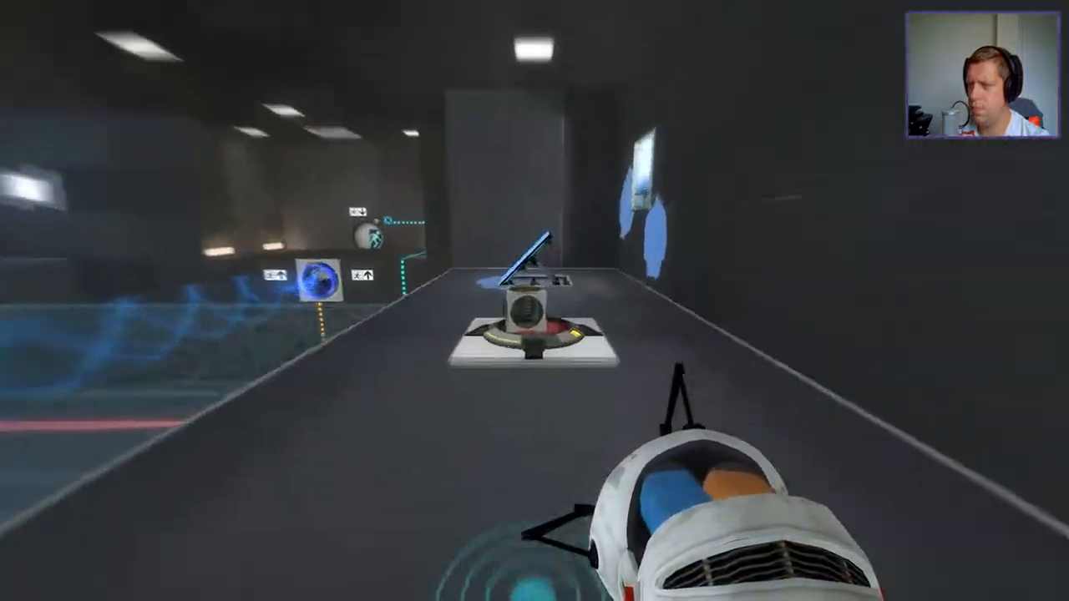
mouse_move(534, 301)
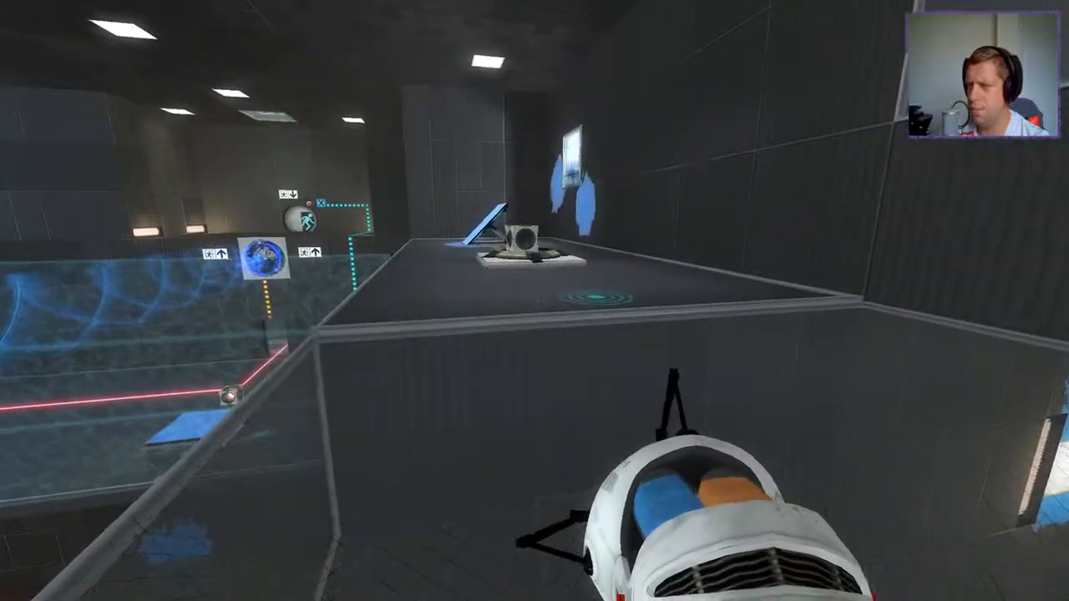
mouse_move(535, 301)
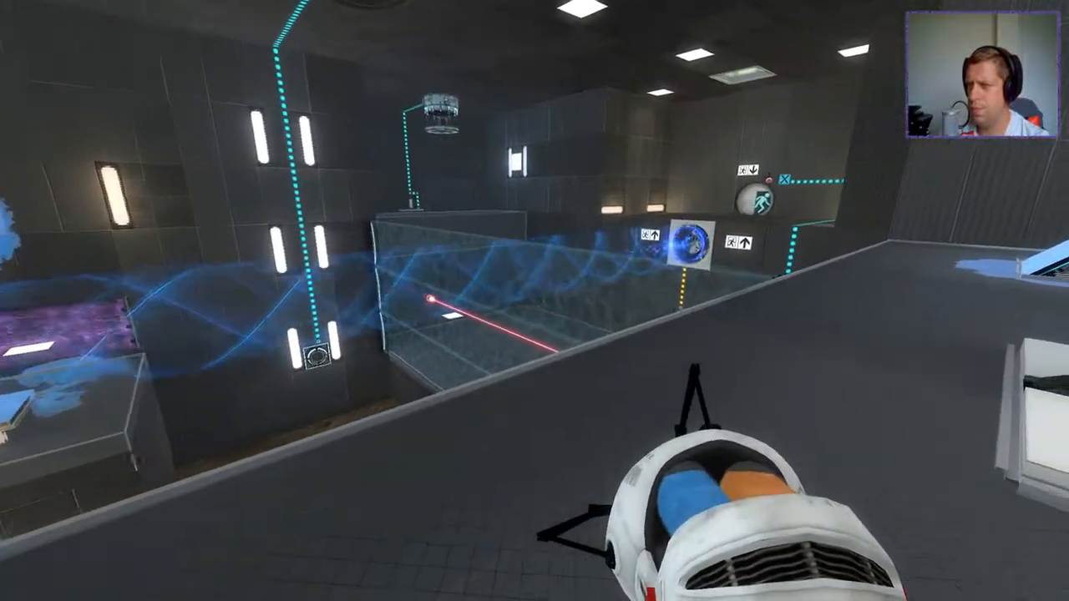
mouse_move(535, 300)
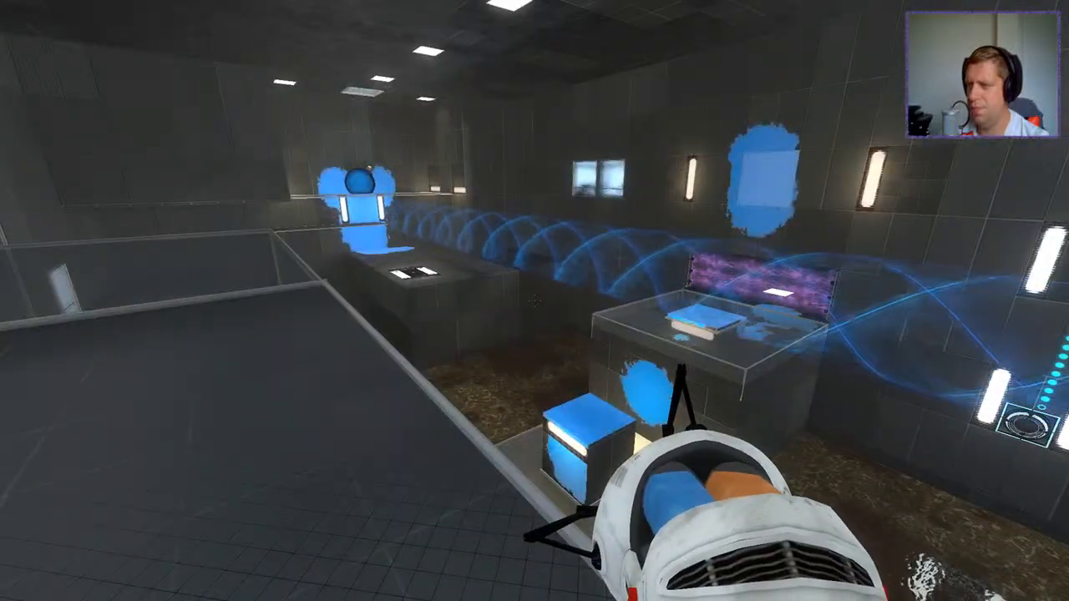
mouse_move(535, 300)
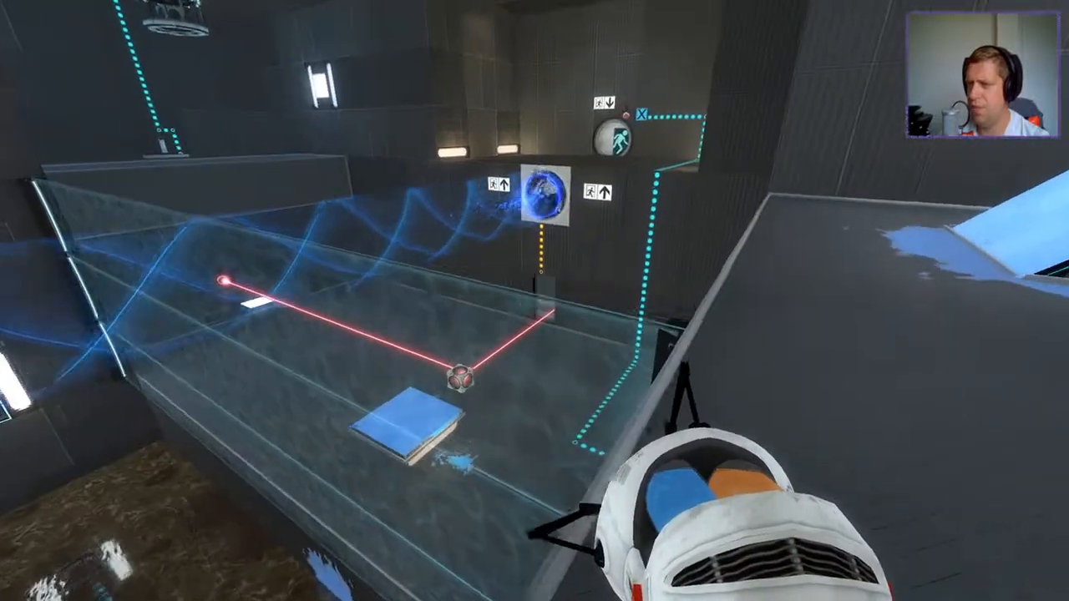
mouse_move(534, 301)
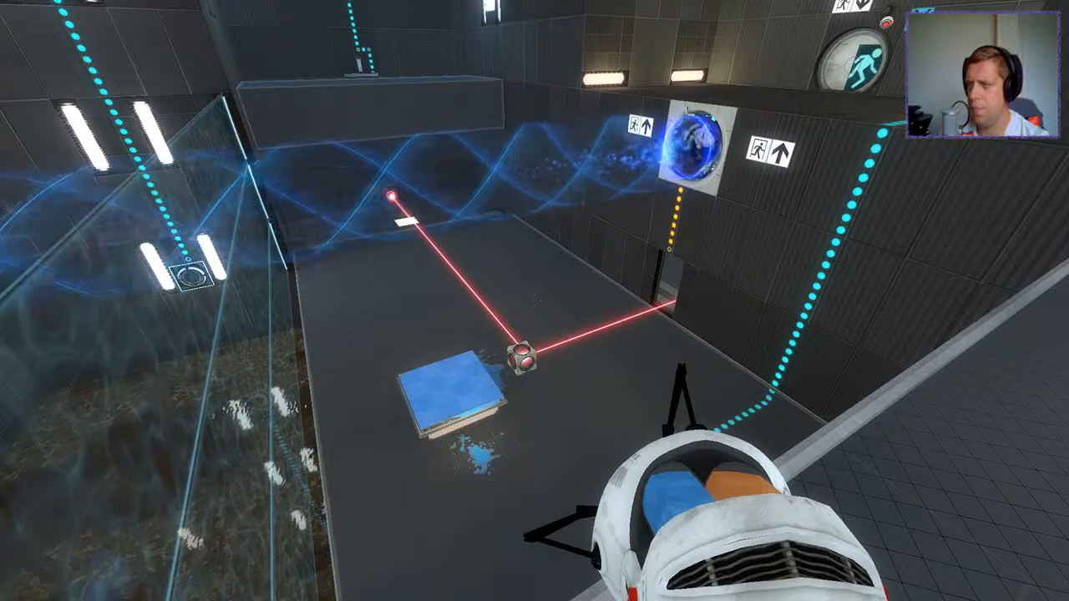
mouse_move(534, 301)
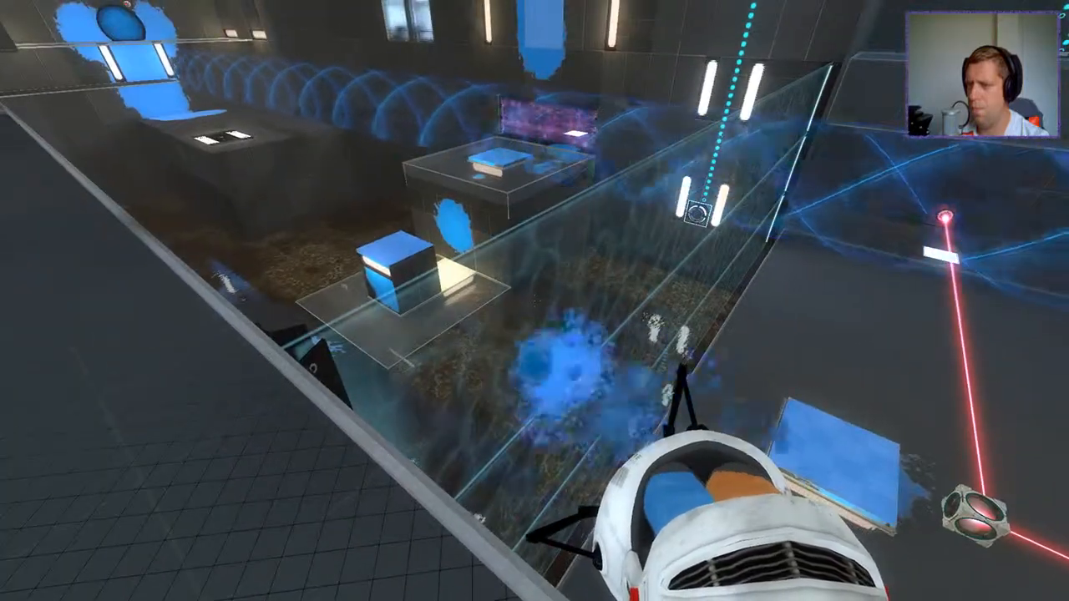
mouse_move(534, 300)
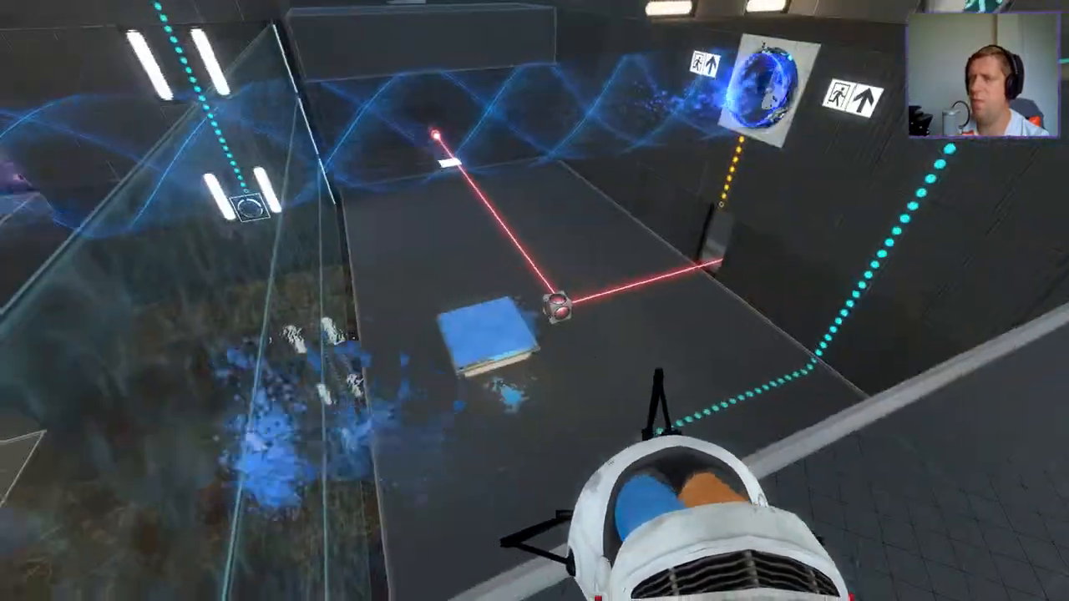
mouse_move(535, 300)
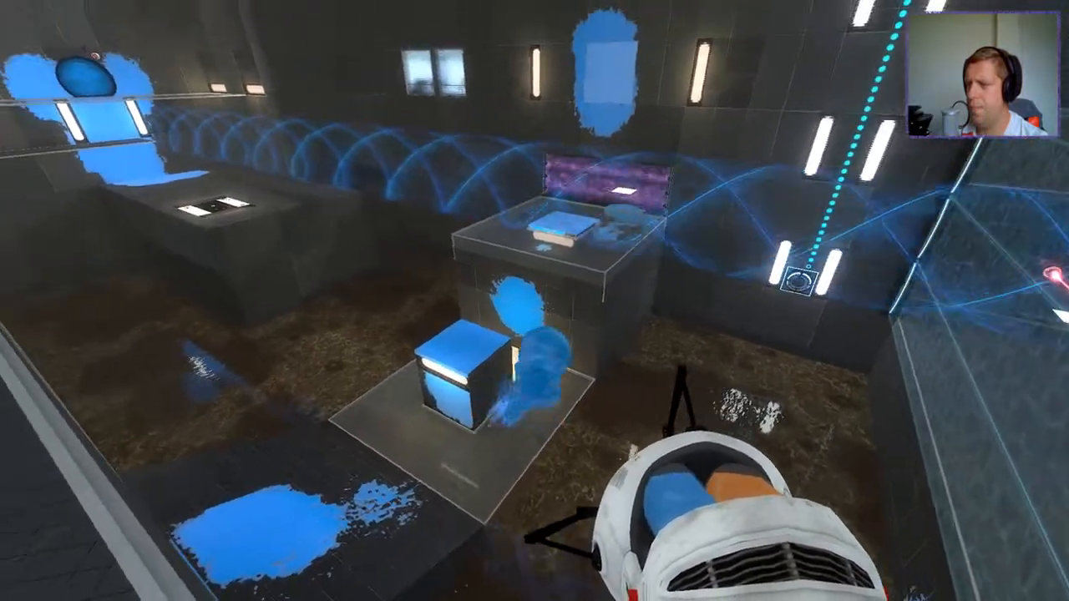
mouse_move(534, 301)
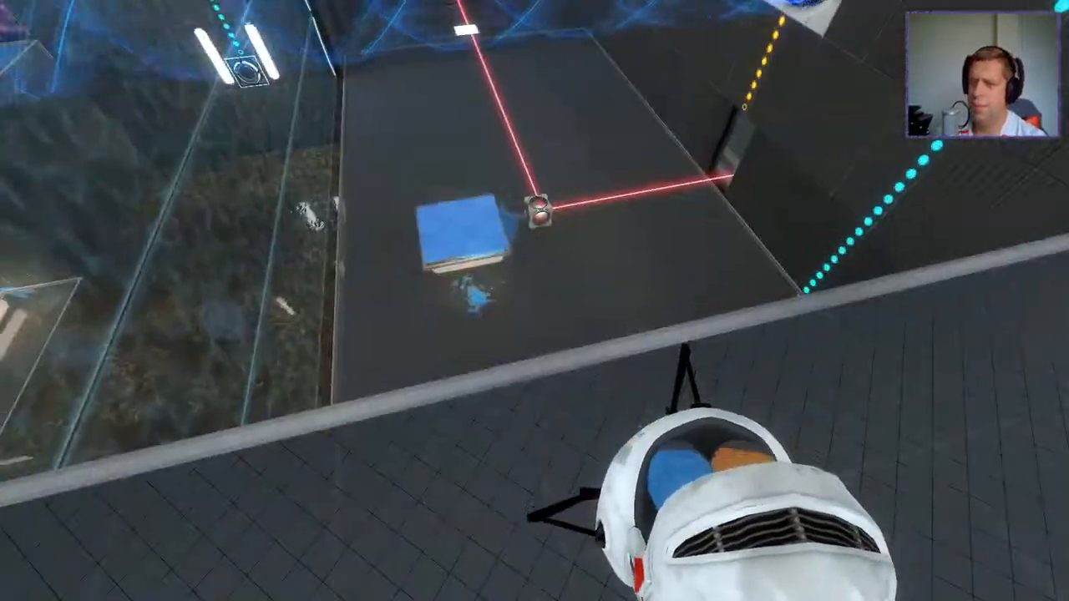
mouse_move(535, 301)
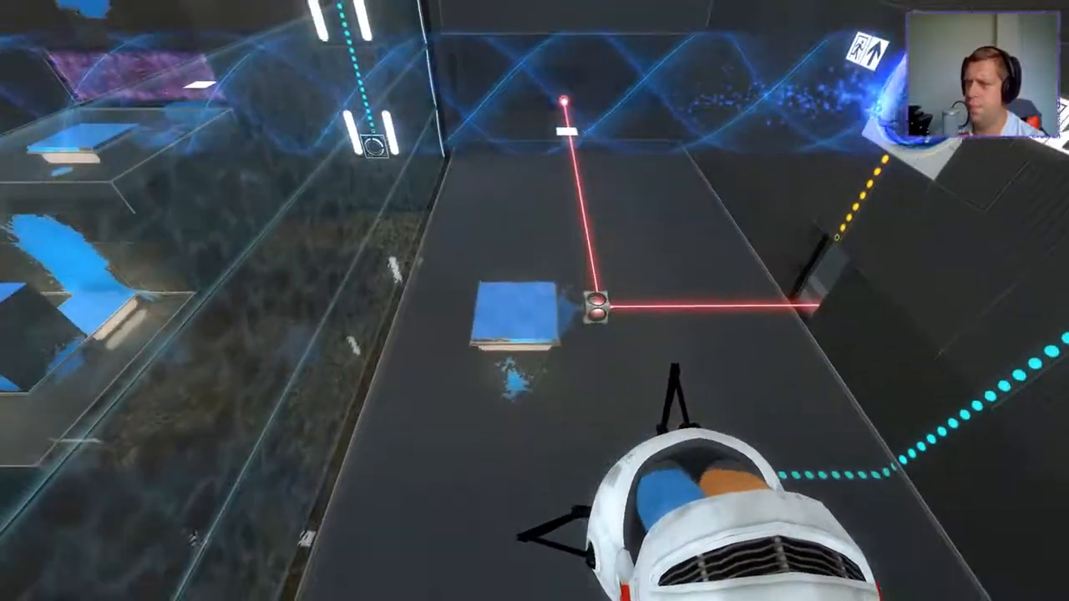
mouse_move(534, 300)
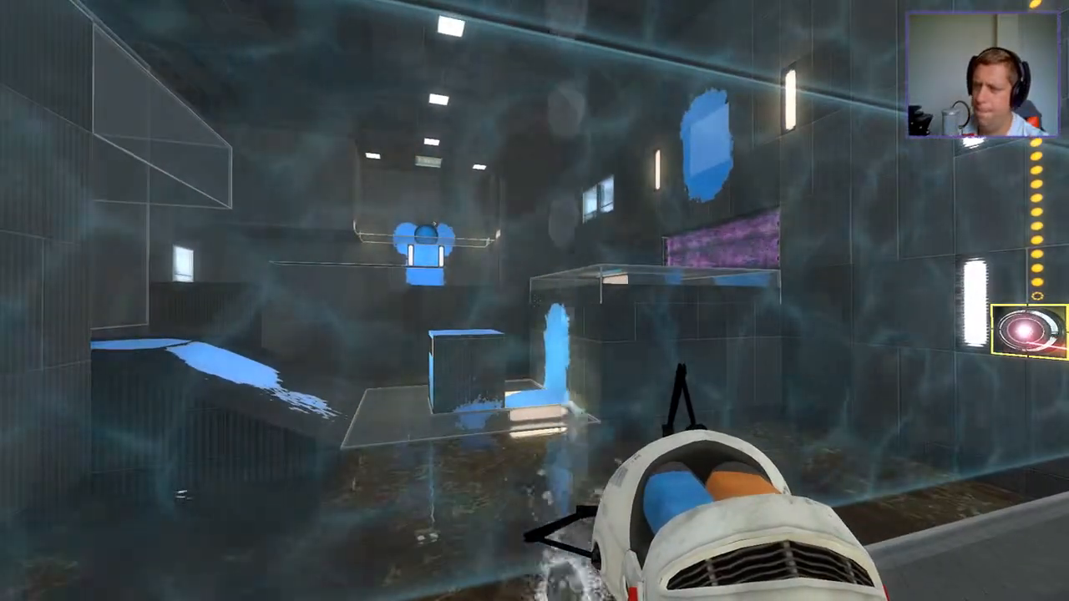
mouse_move(534, 301)
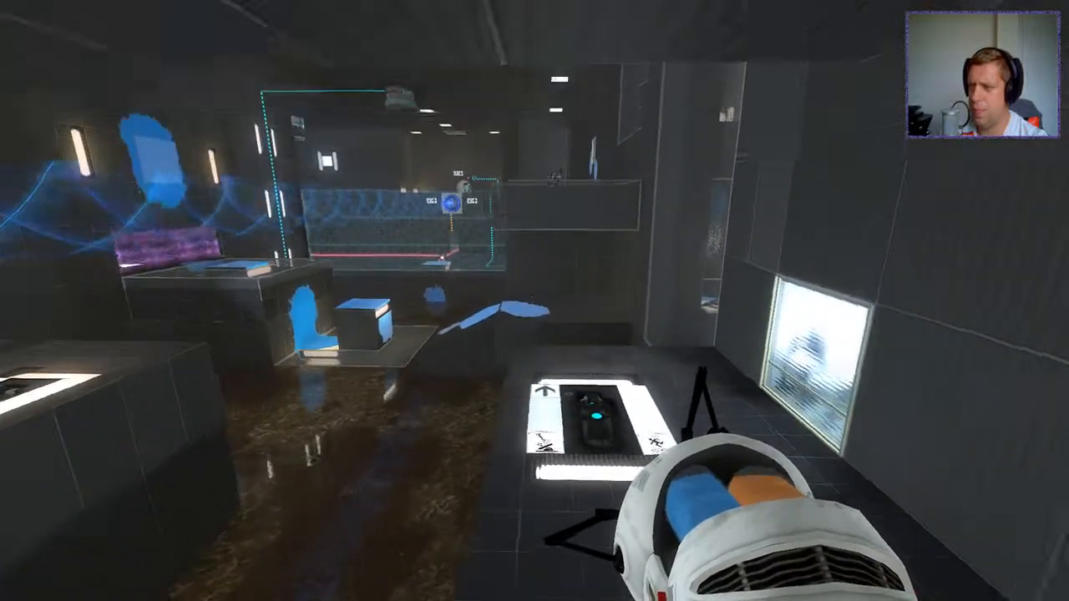
mouse_move(534, 300)
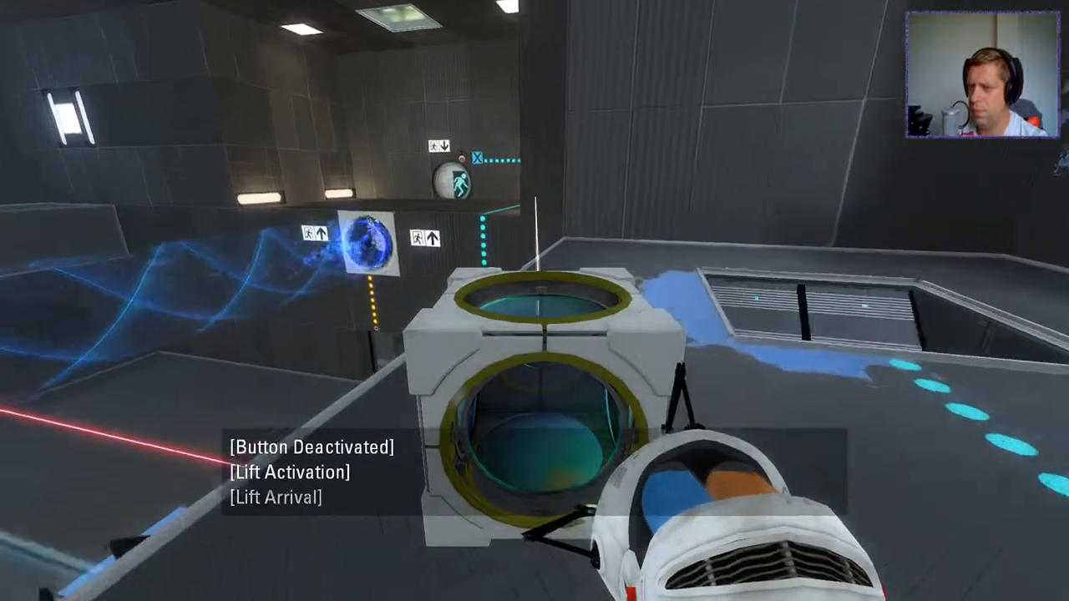
mouse_move(535, 300)
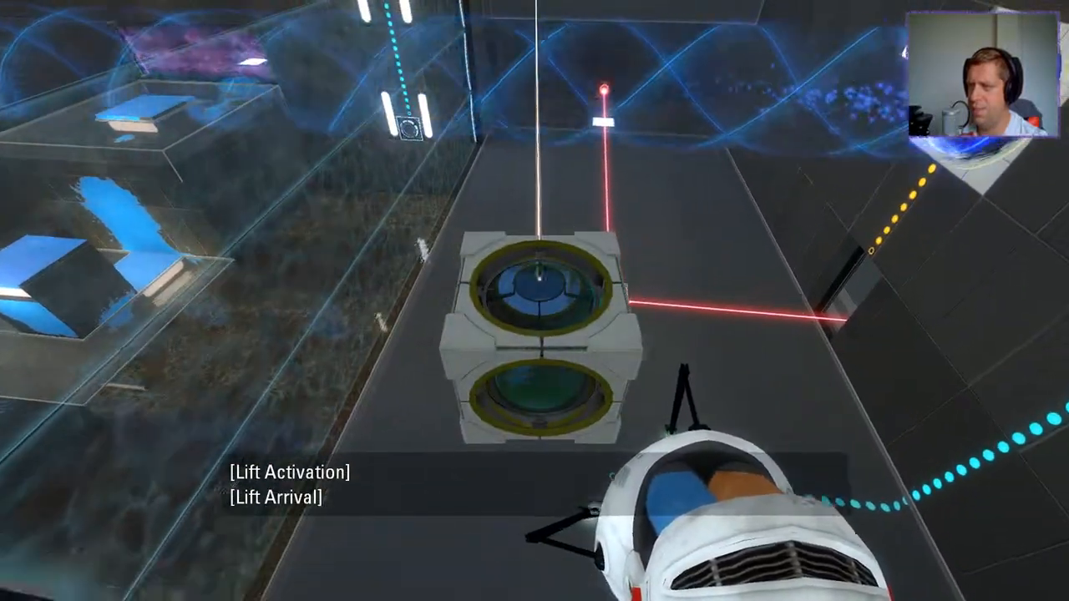
mouse_move(534, 301)
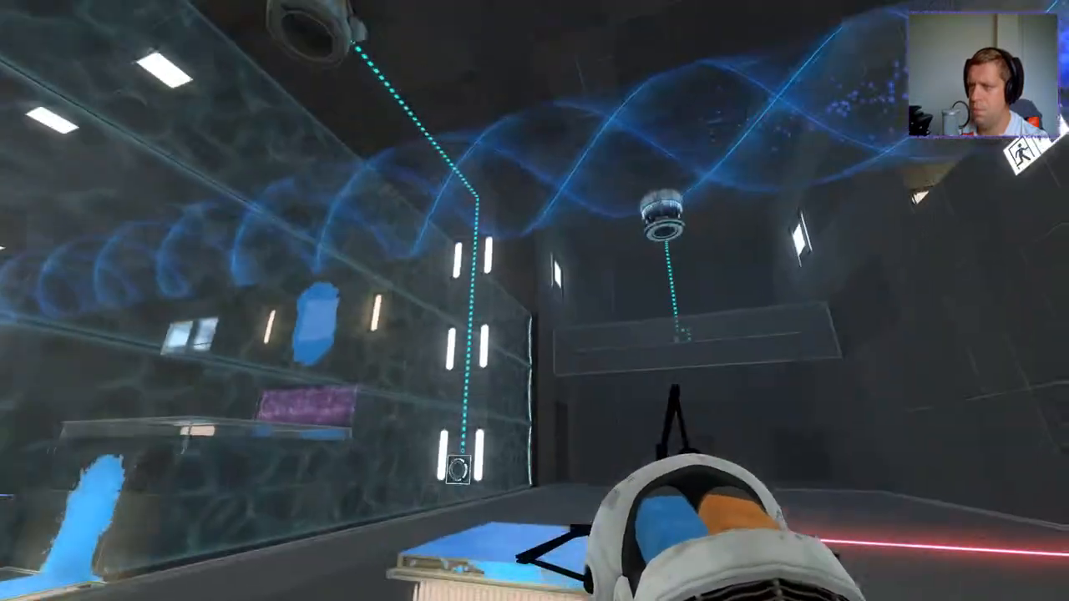
mouse_move(535, 300)
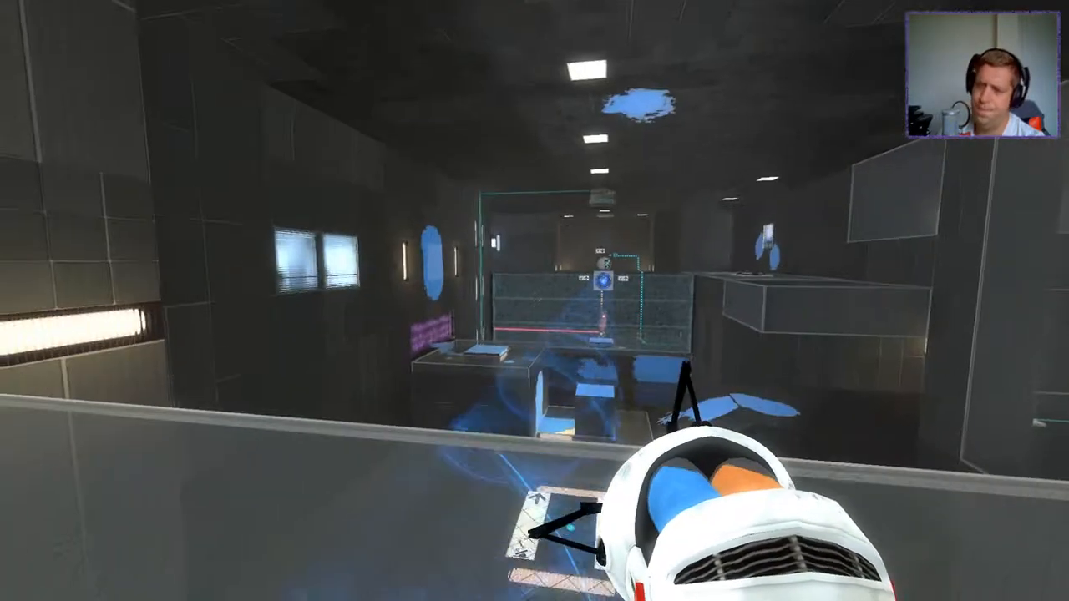
mouse_move(534, 301)
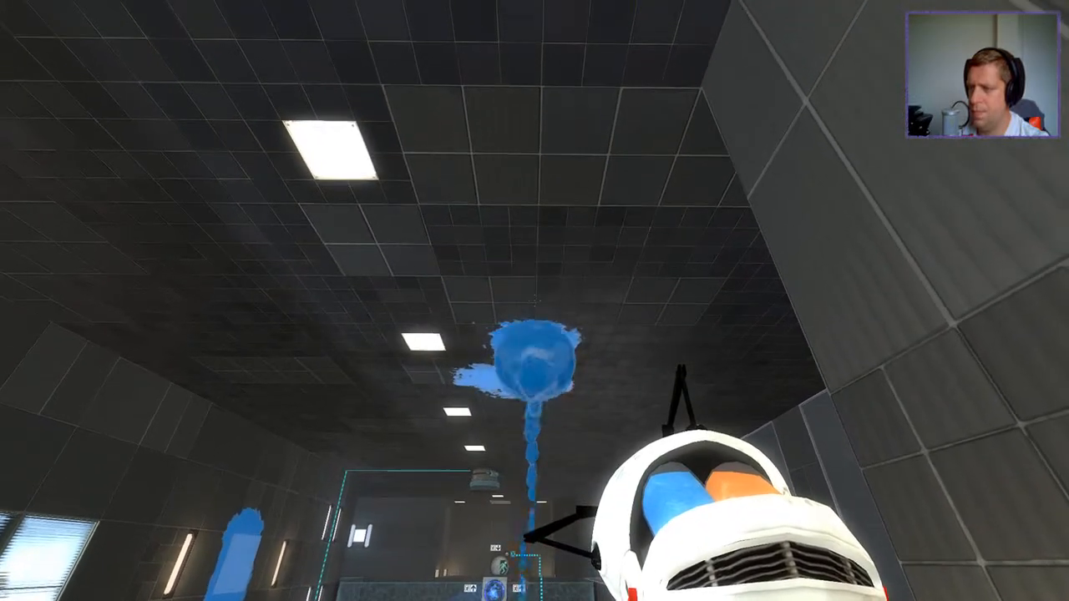
mouse_move(534, 301)
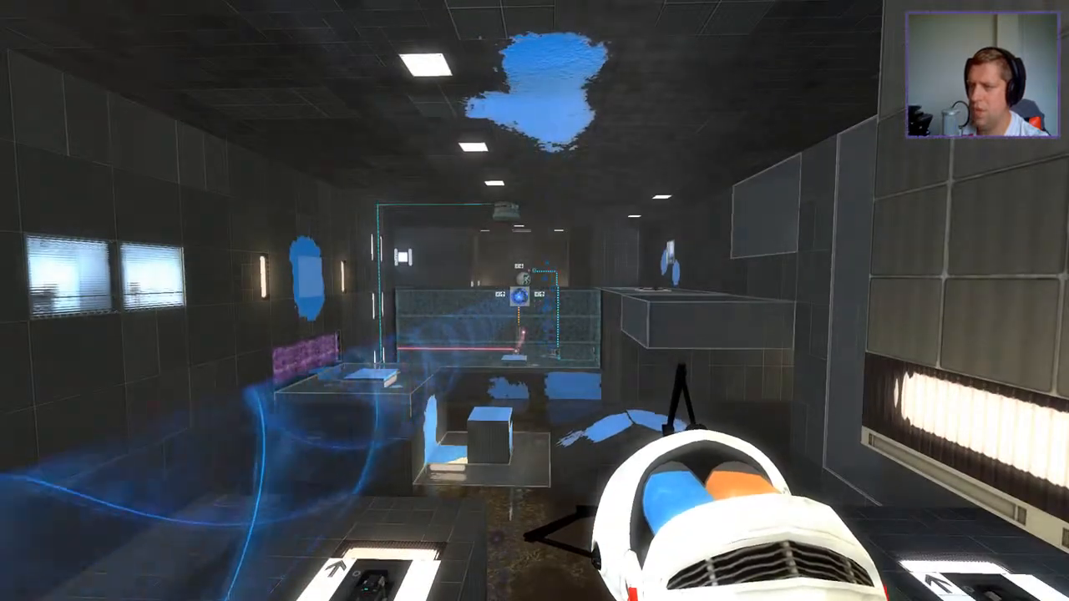
mouse_move(534, 300)
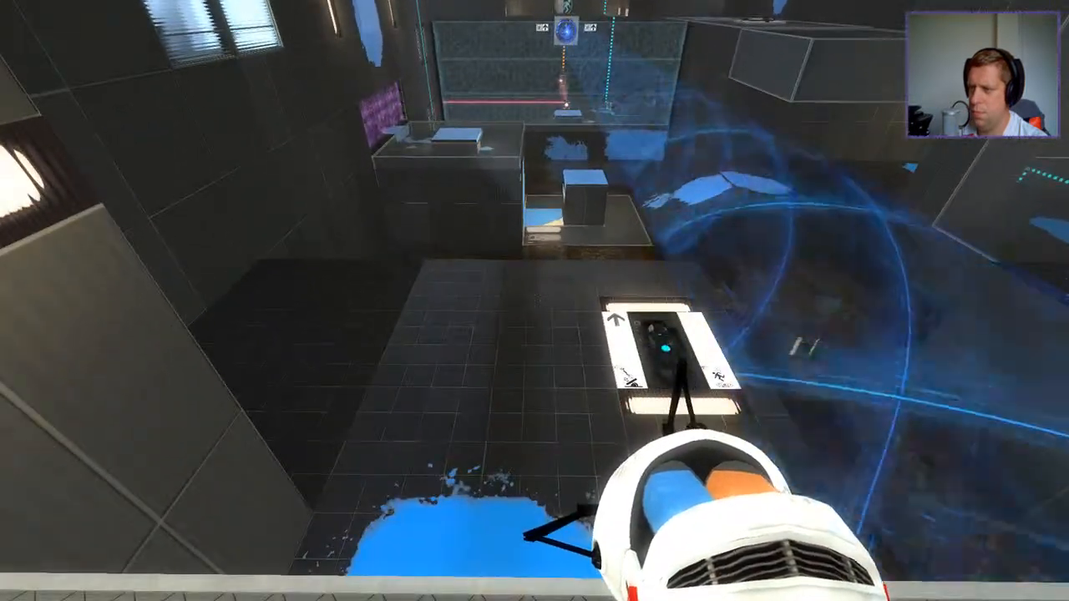
mouse_move(534, 300)
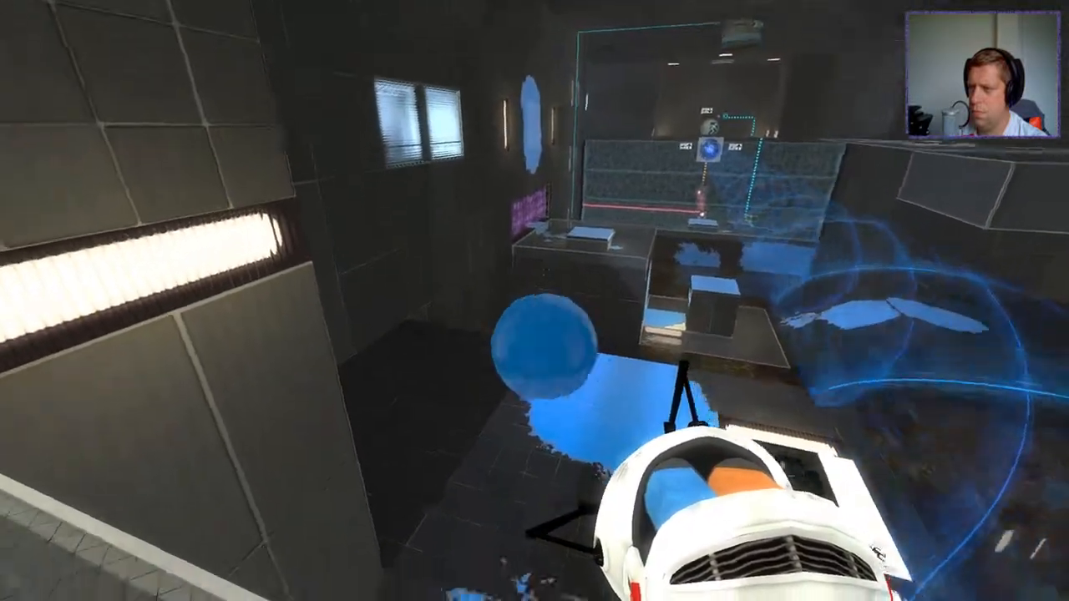
mouse_move(534, 301)
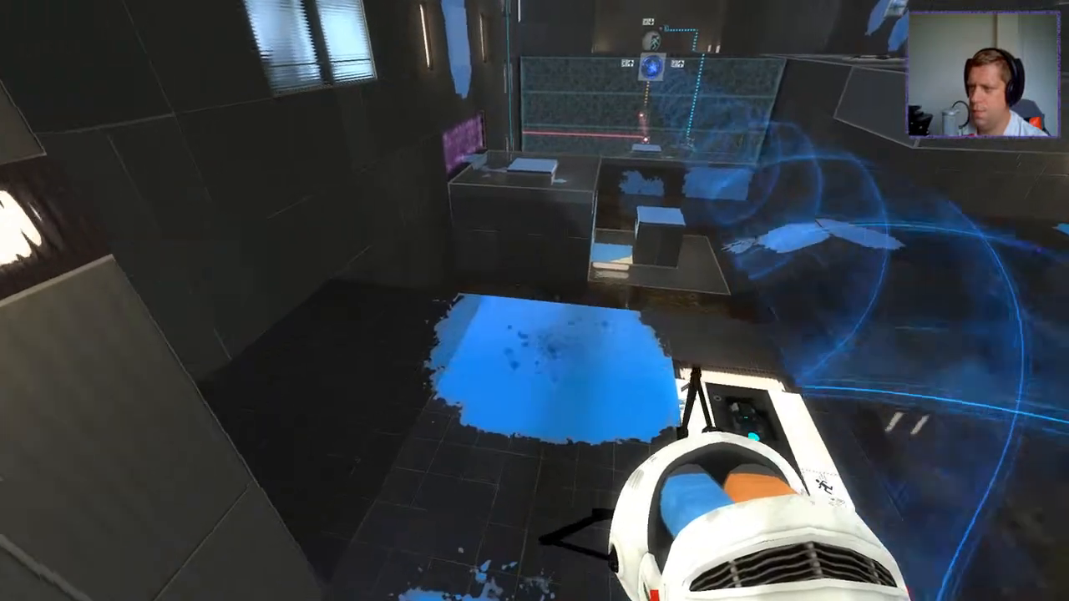
mouse_move(534, 300)
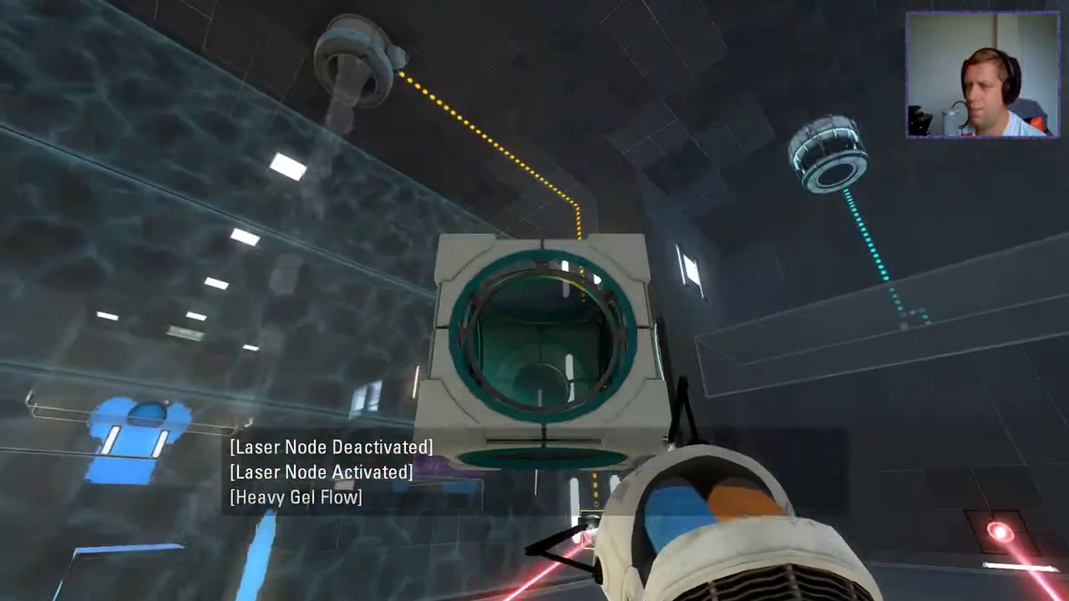
mouse_move(534, 301)
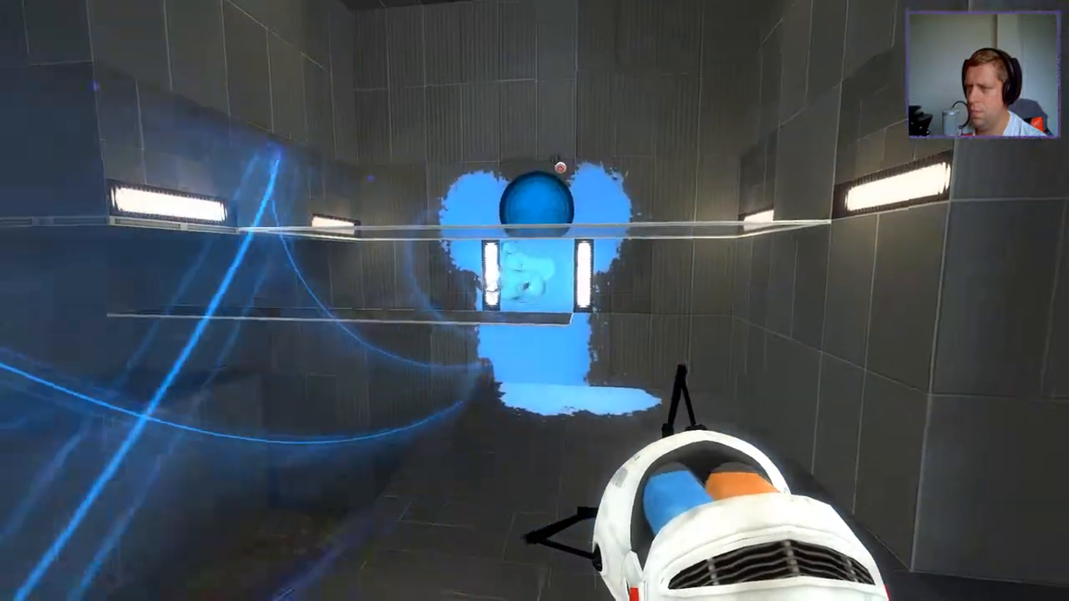
mouse_move(534, 301)
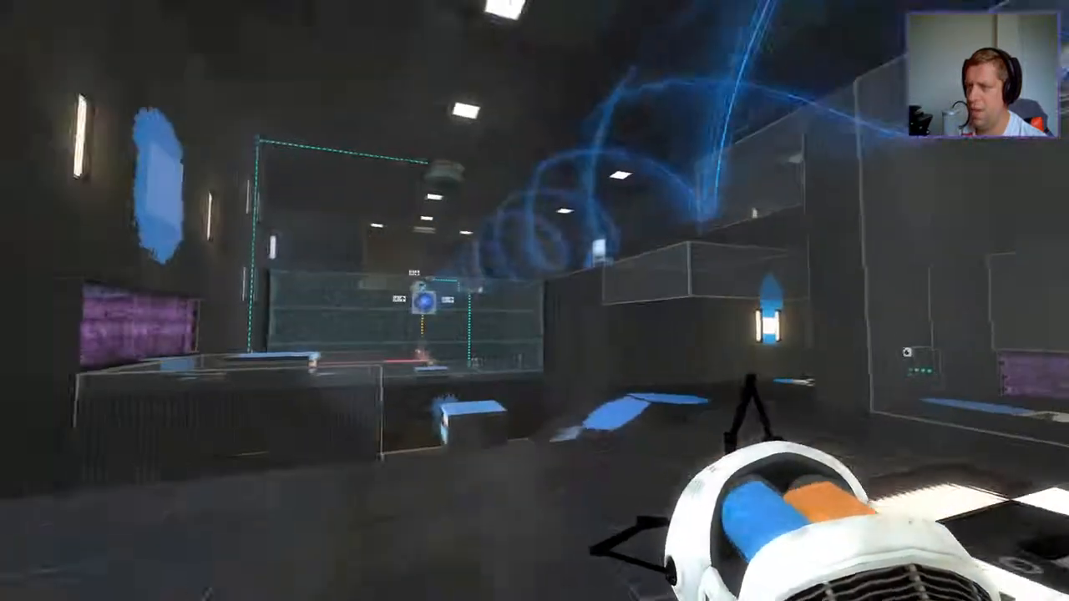
mouse_move(535, 301)
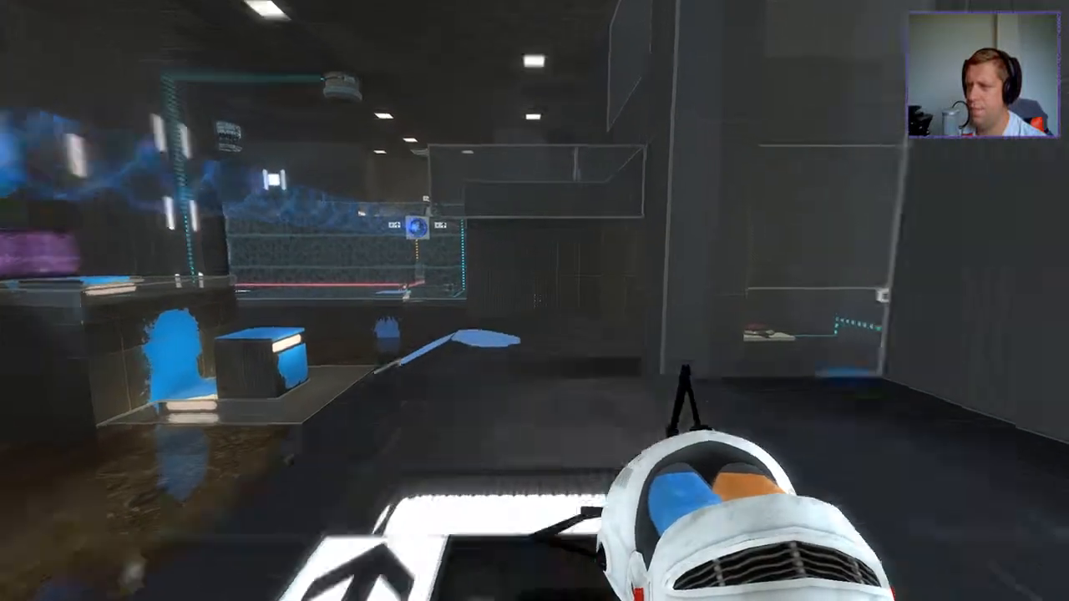
mouse_move(534, 300)
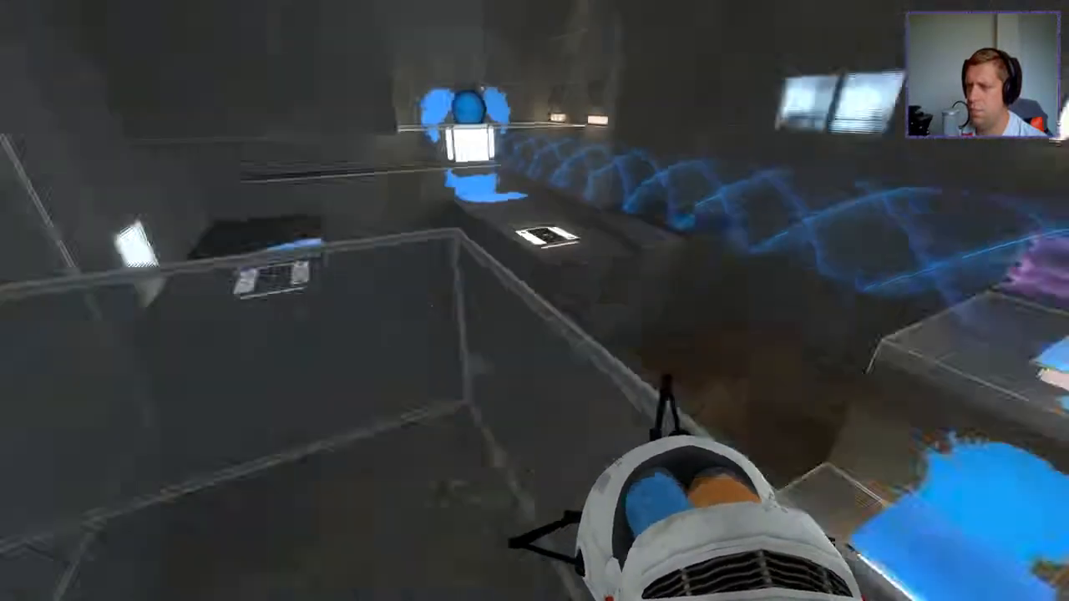
mouse_move(535, 301)
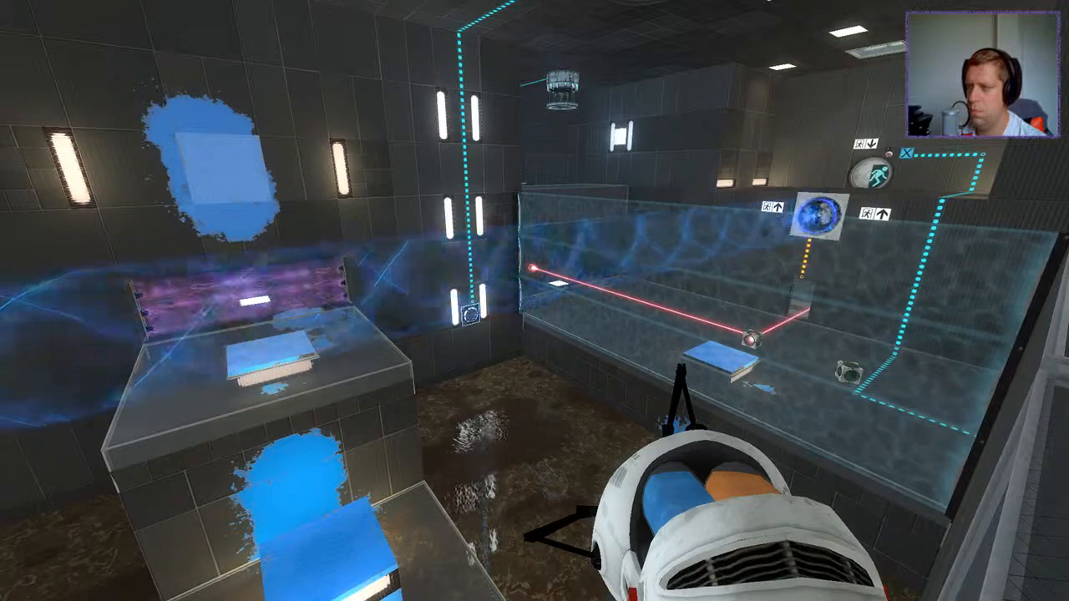
mouse_move(334, 301)
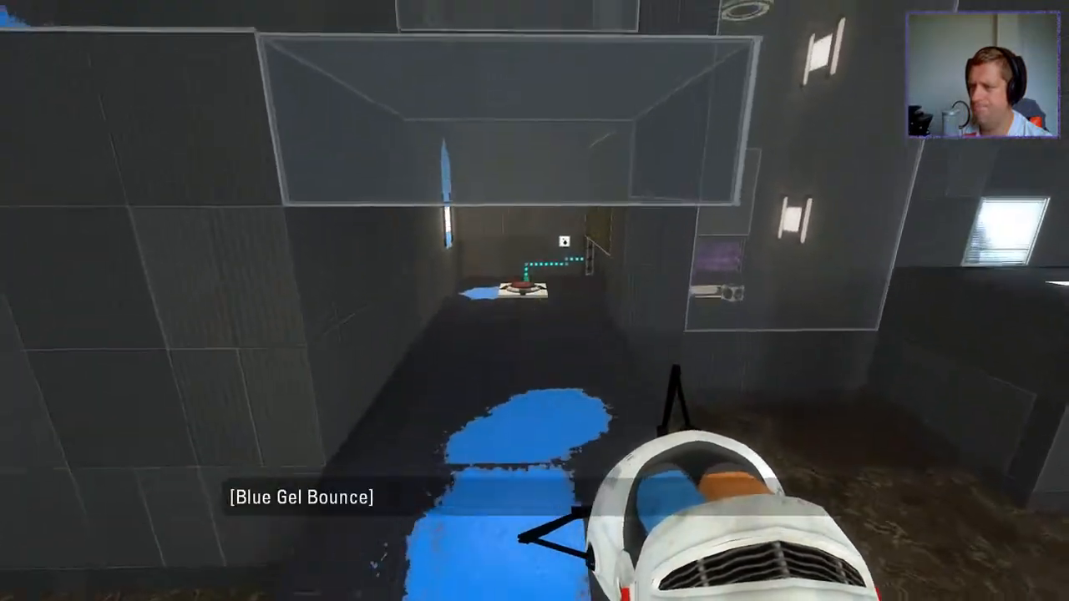
mouse_move(535, 301)
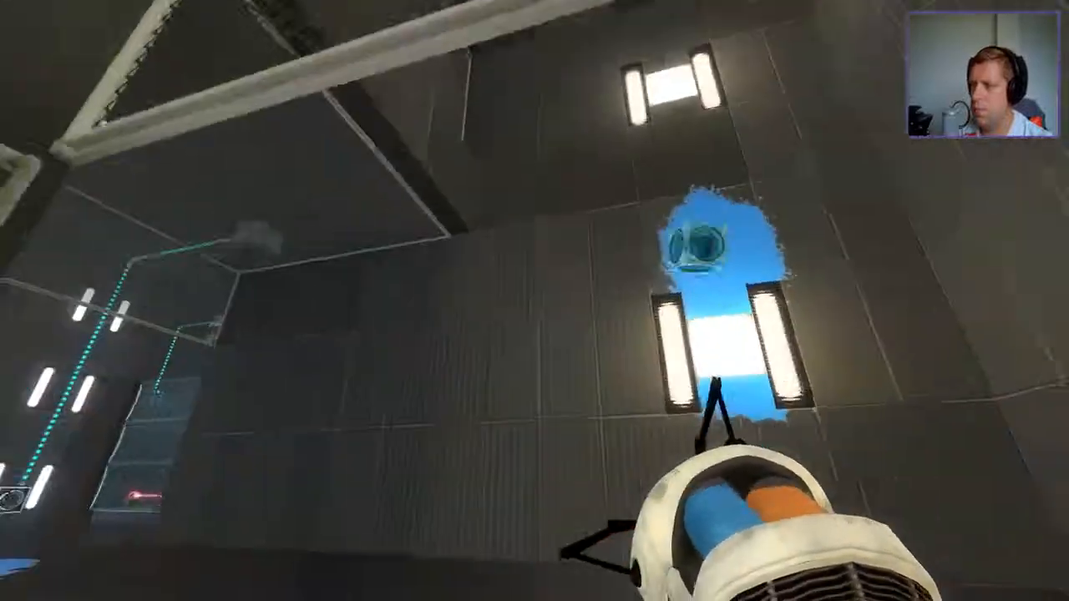
mouse_move(534, 300)
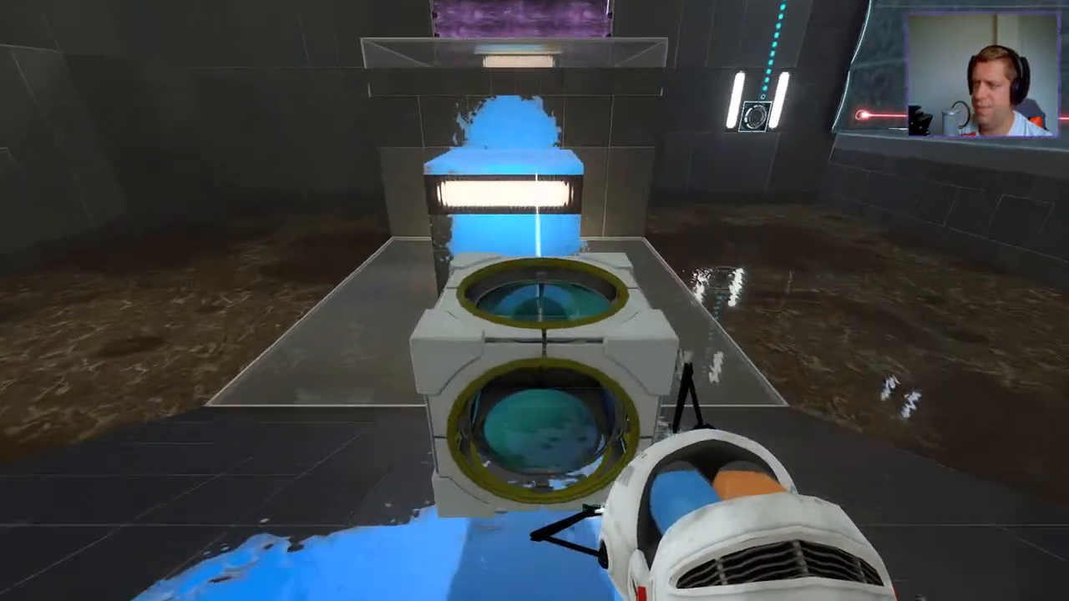
mouse_move(534, 300)
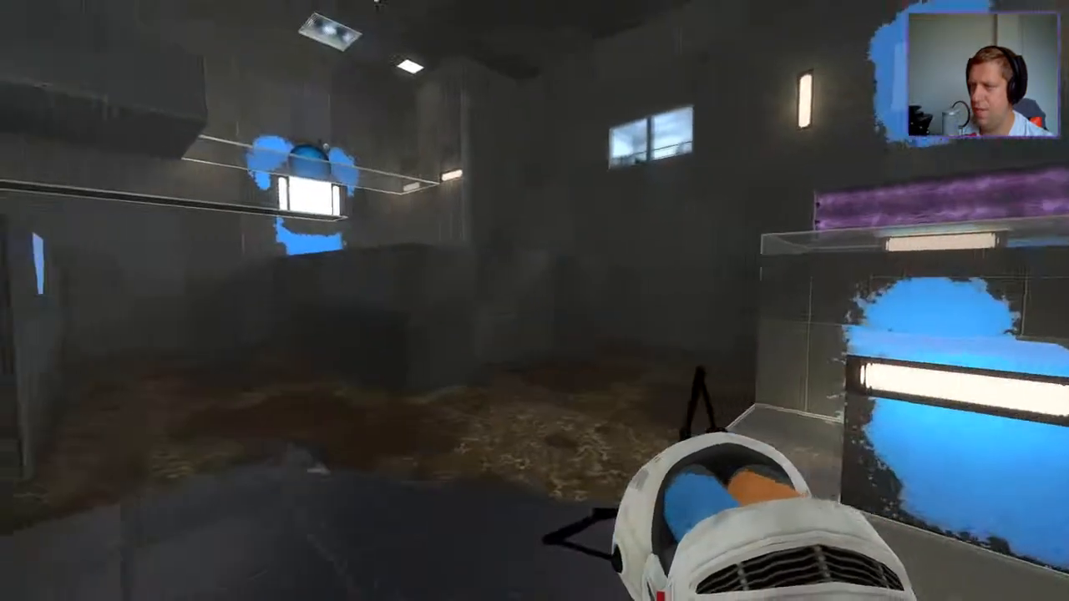
mouse_move(534, 300)
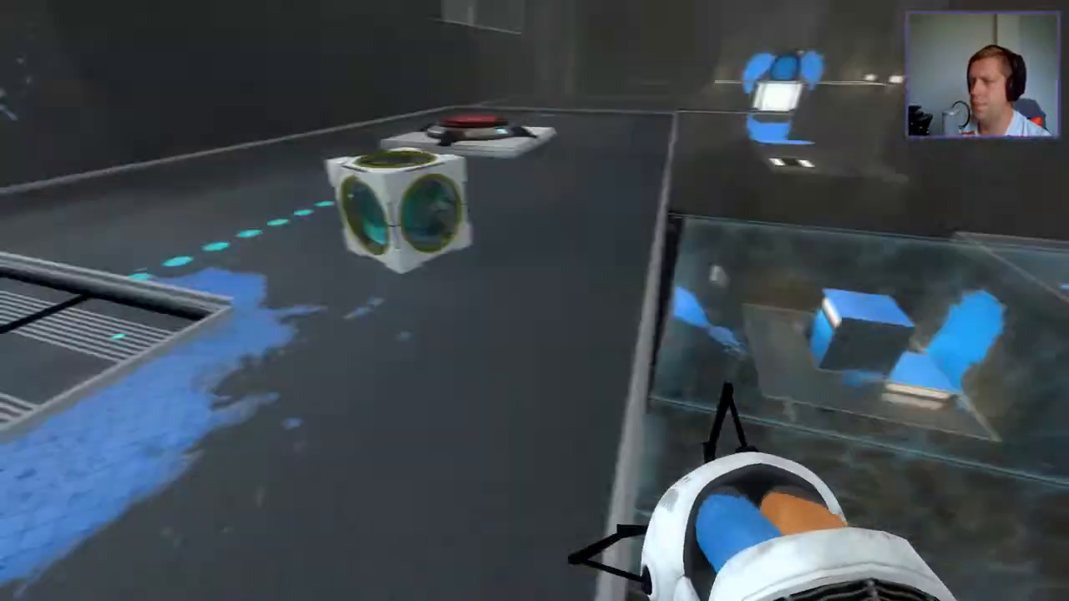
mouse_move(535, 300)
type("sv_cheats")
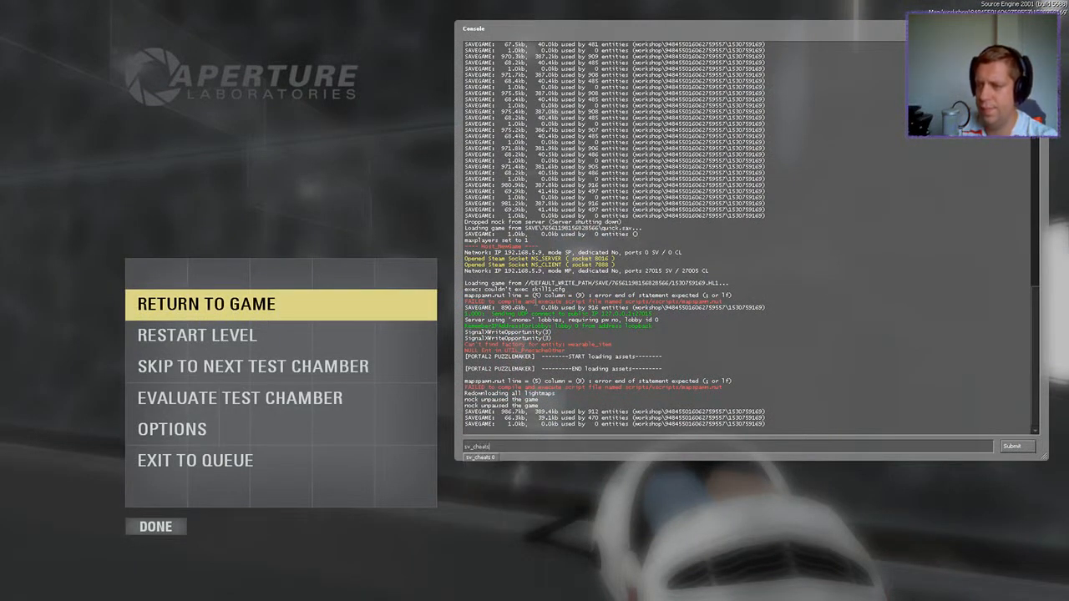
Step: Enter sv_cheats 1 in the developer console and return to the chamber
type("1")
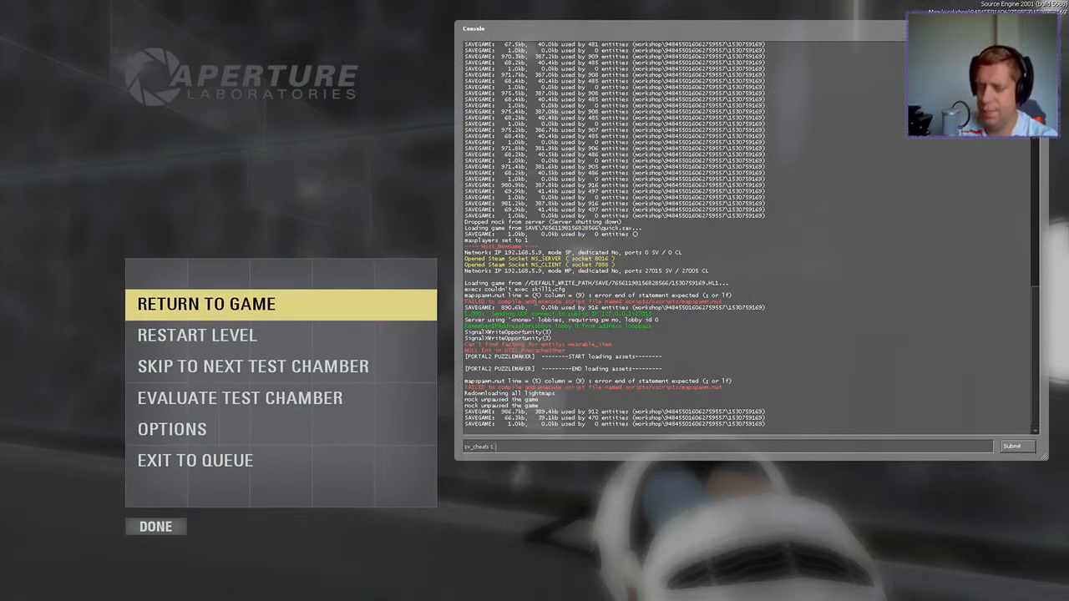
key("Return")
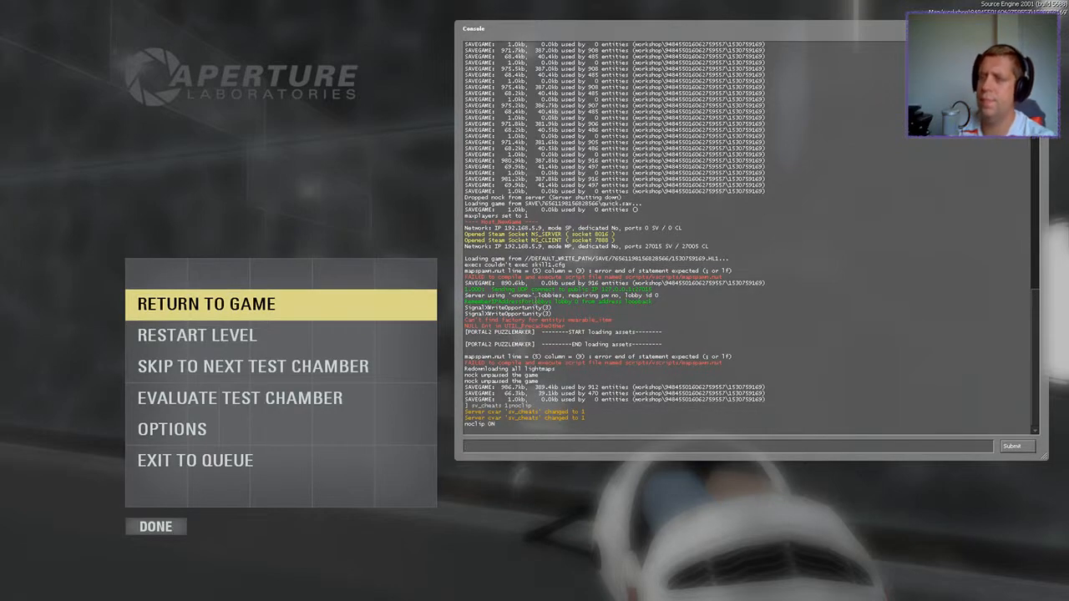
left_click(205, 304)
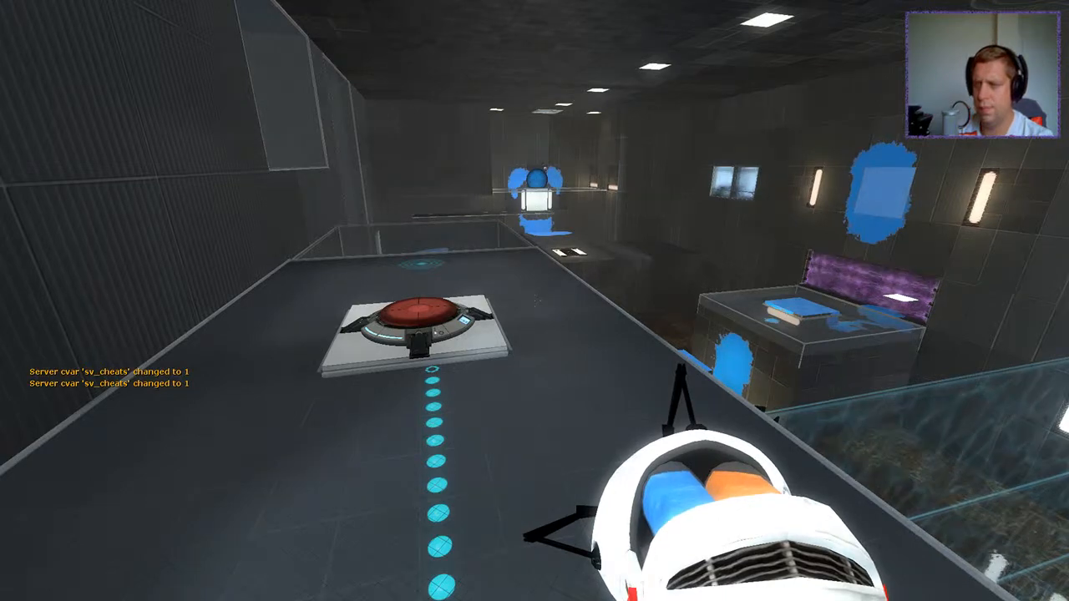
Step: Move through the gel-splattered rooms and bring the developer console back up
key("Escape")
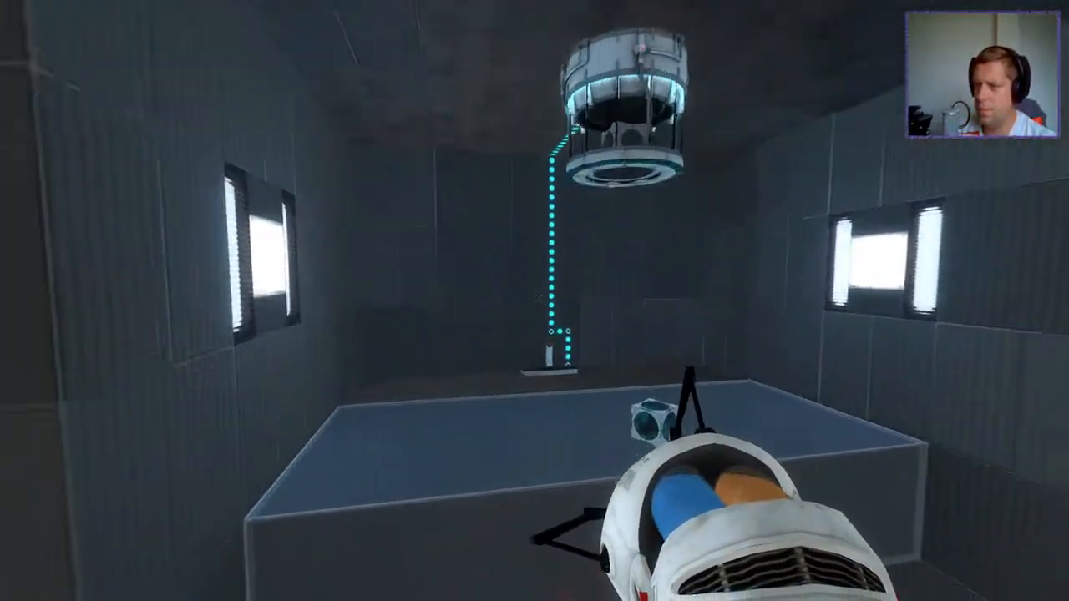
key("Escape")
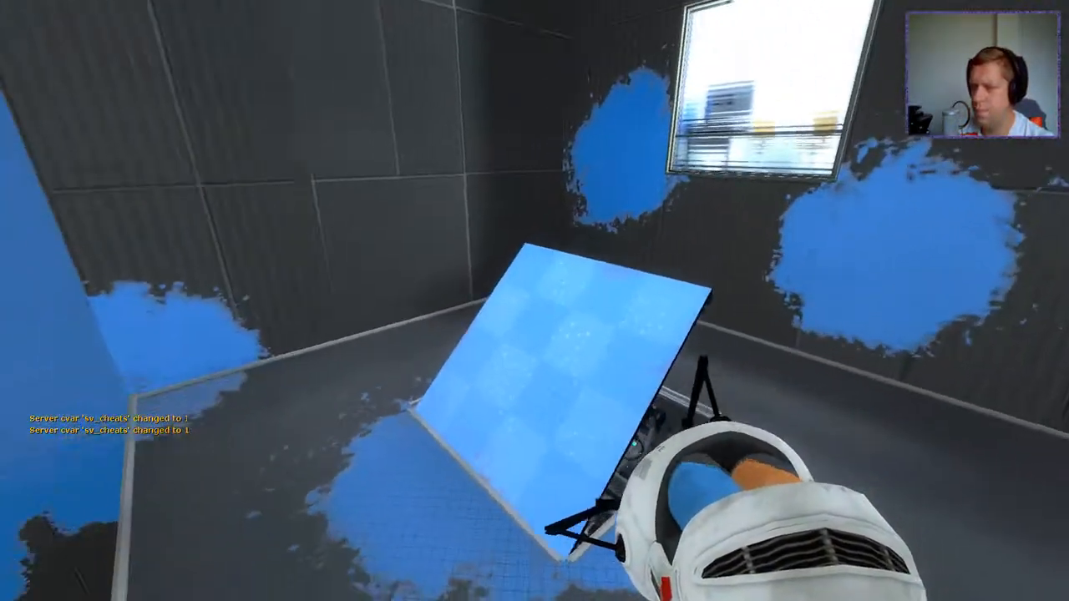
key("Escape")
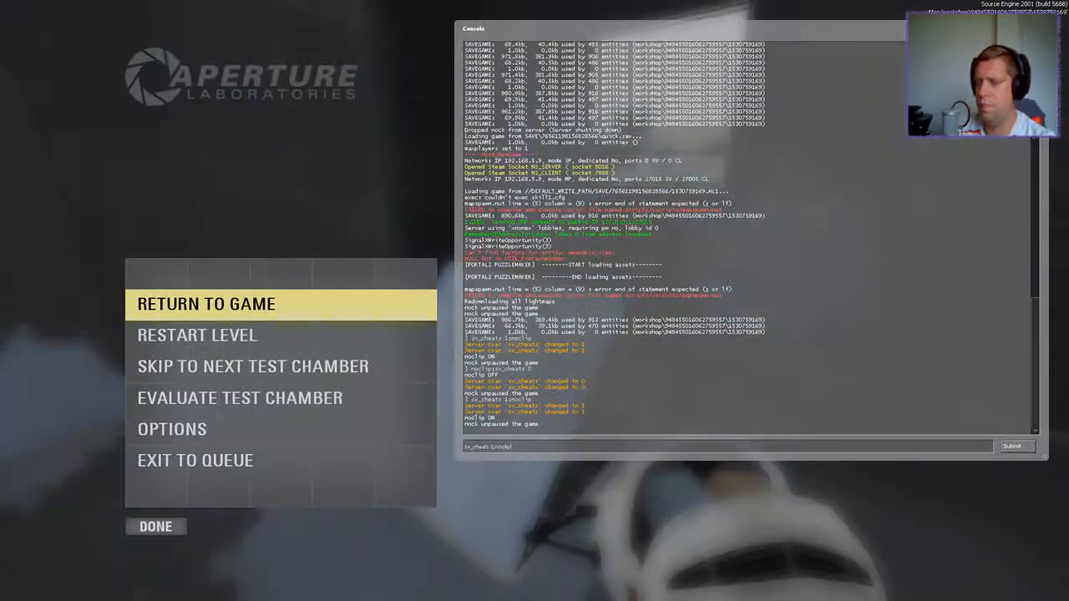
Step: Toggle sv_cheats from the console twice, returning to the chamber each time
left_click(207, 303)
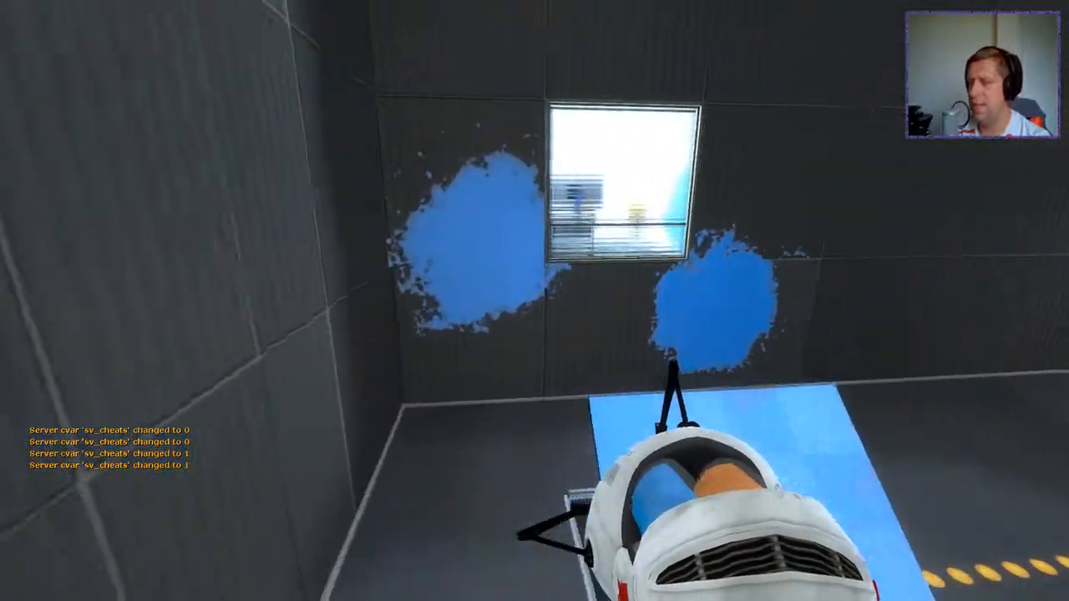
key("escape")
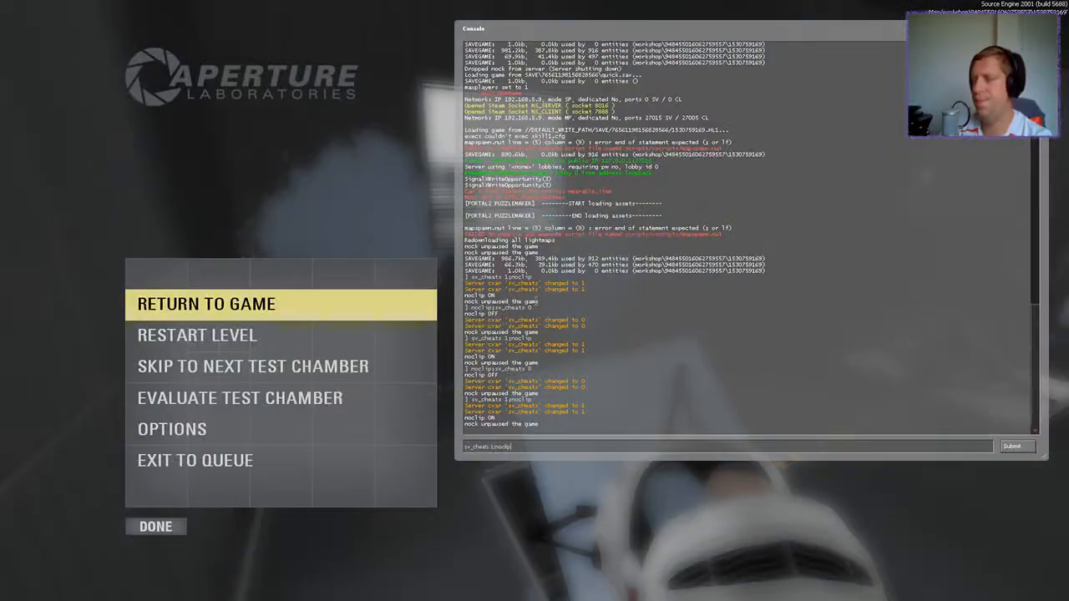
left_click(207, 303)
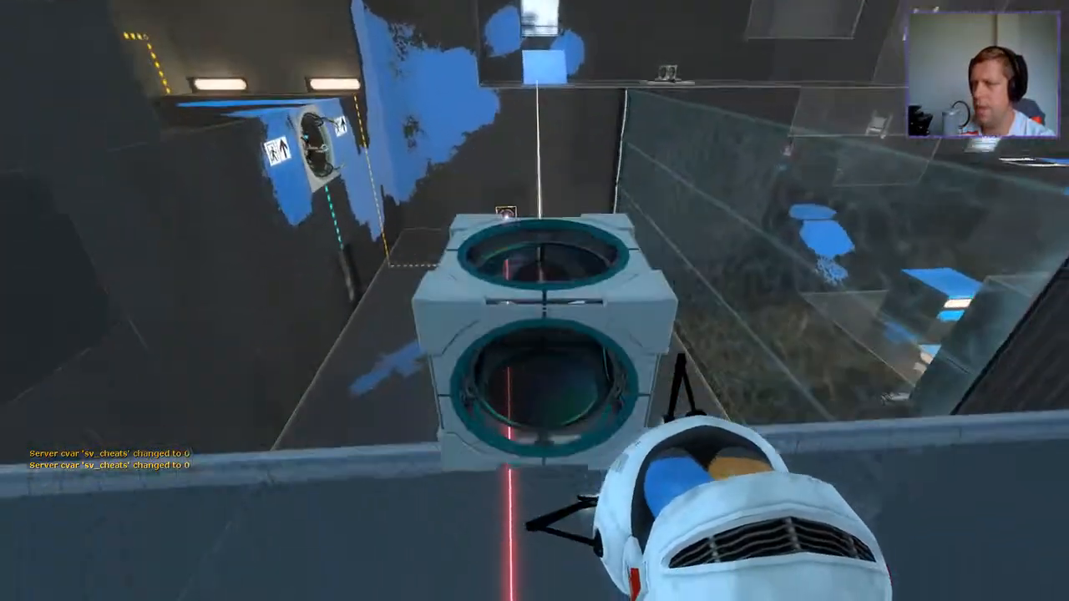
mouse_move(534, 300)
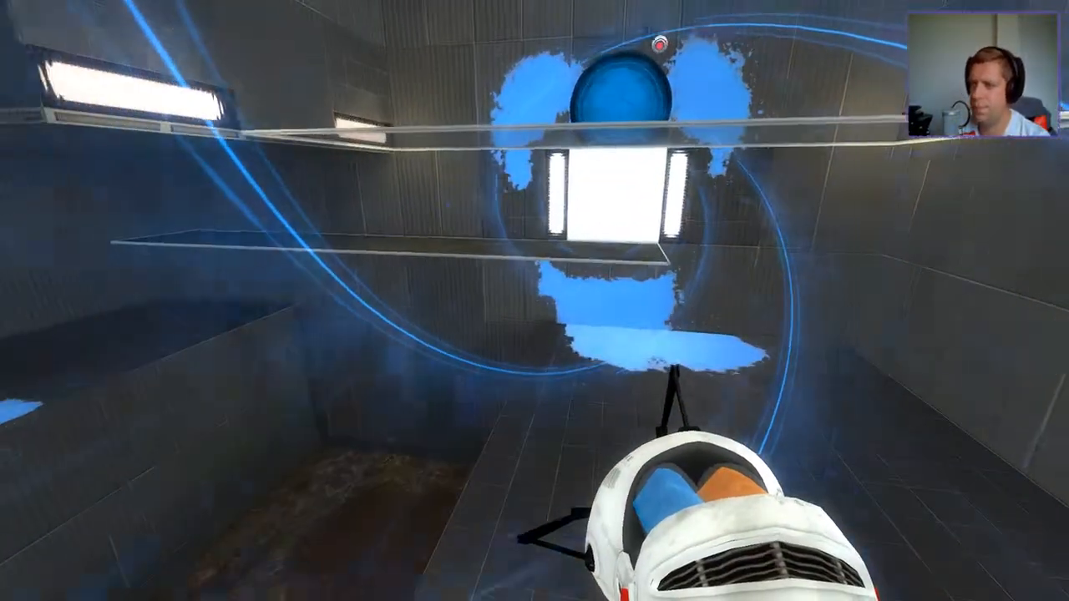
mouse_move(534, 301)
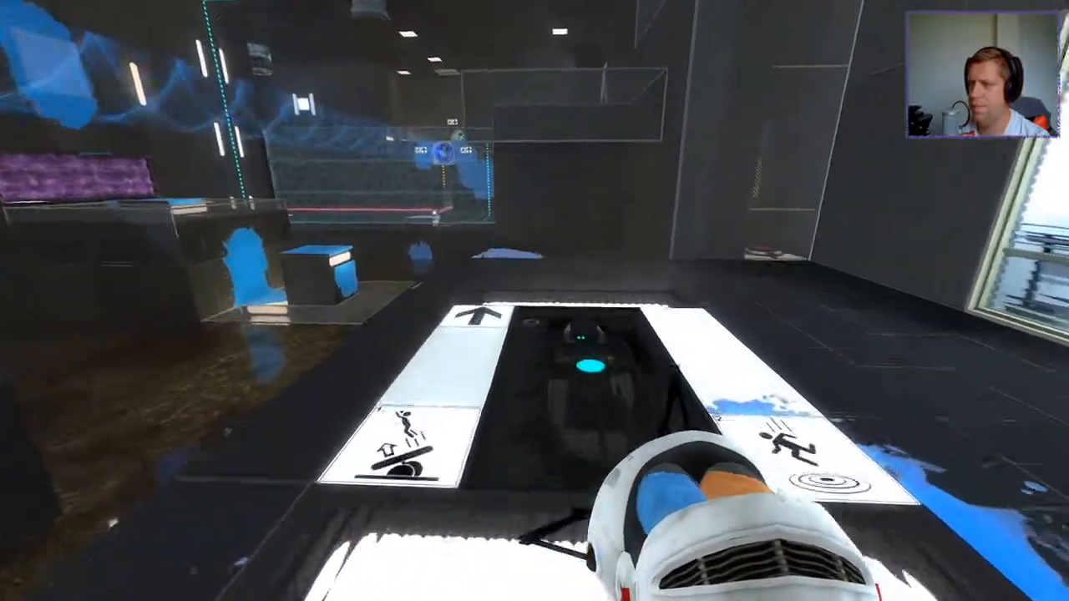
mouse_move(534, 301)
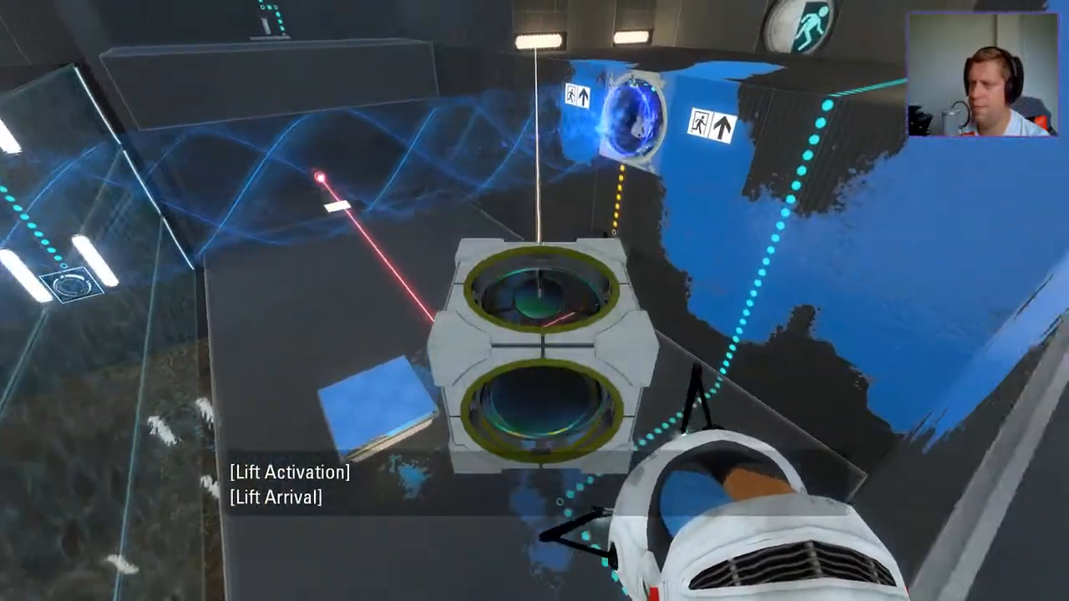
mouse_move(534, 301)
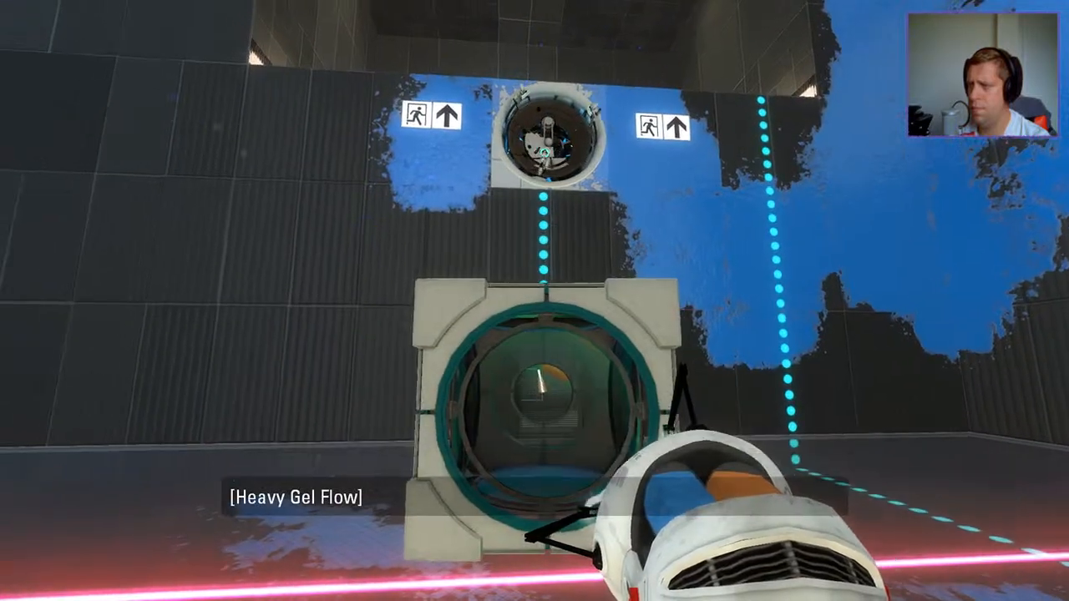
mouse_move(534, 301)
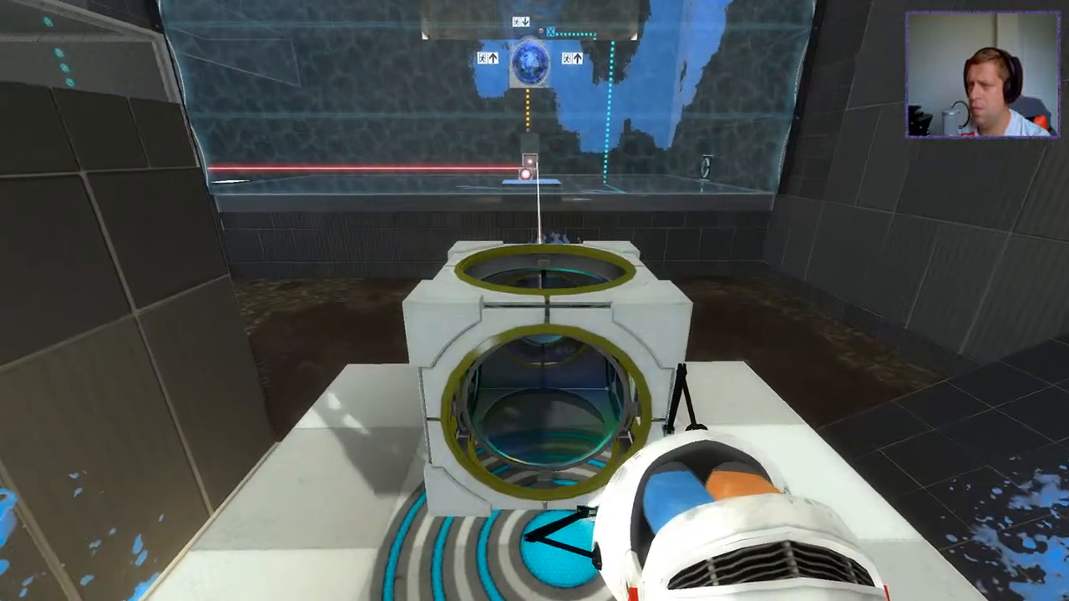
mouse_move(534, 301)
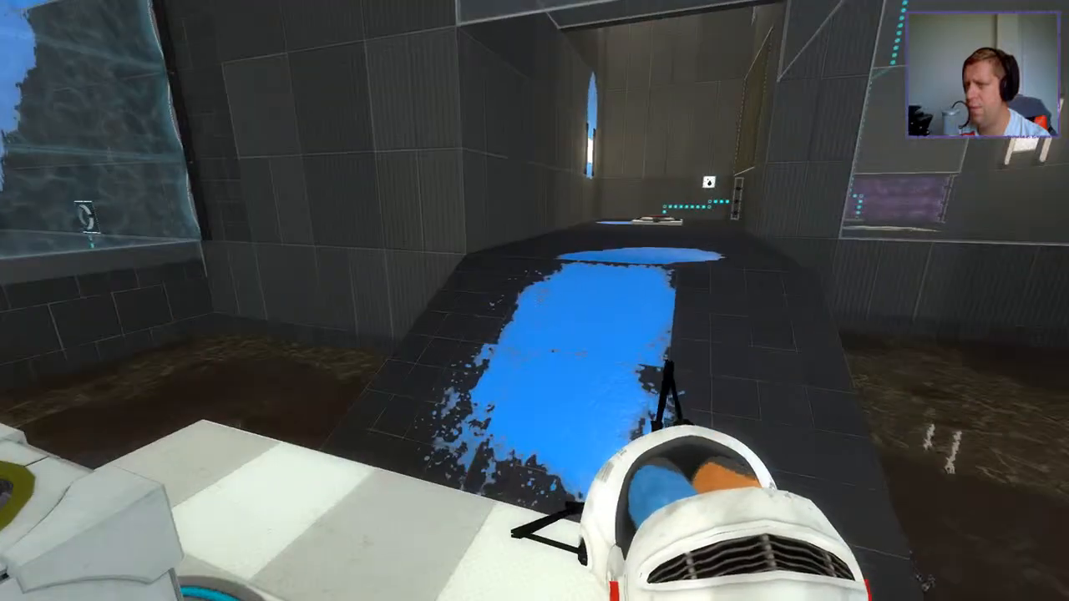
mouse_move(534, 300)
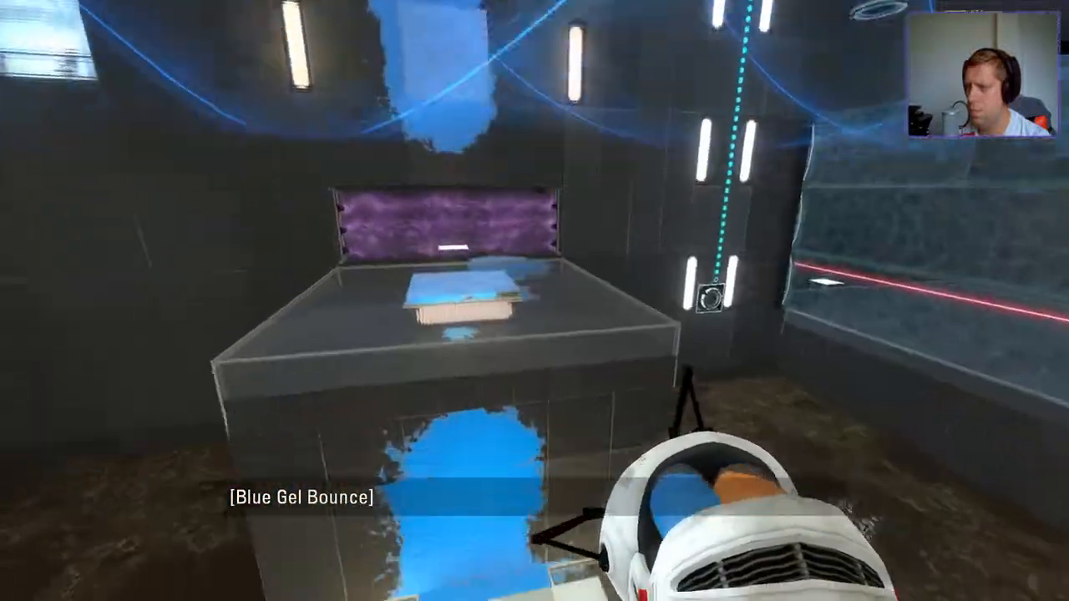
mouse_move(535, 301)
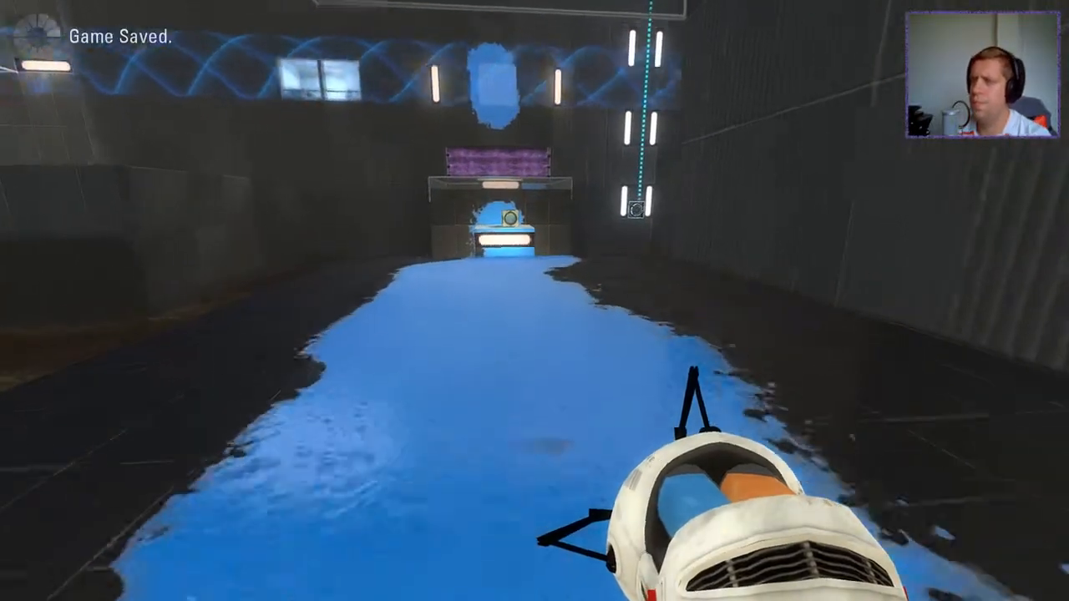
Step: Walk forward across the blue-gelled floor toward the upper ledge
key("w")
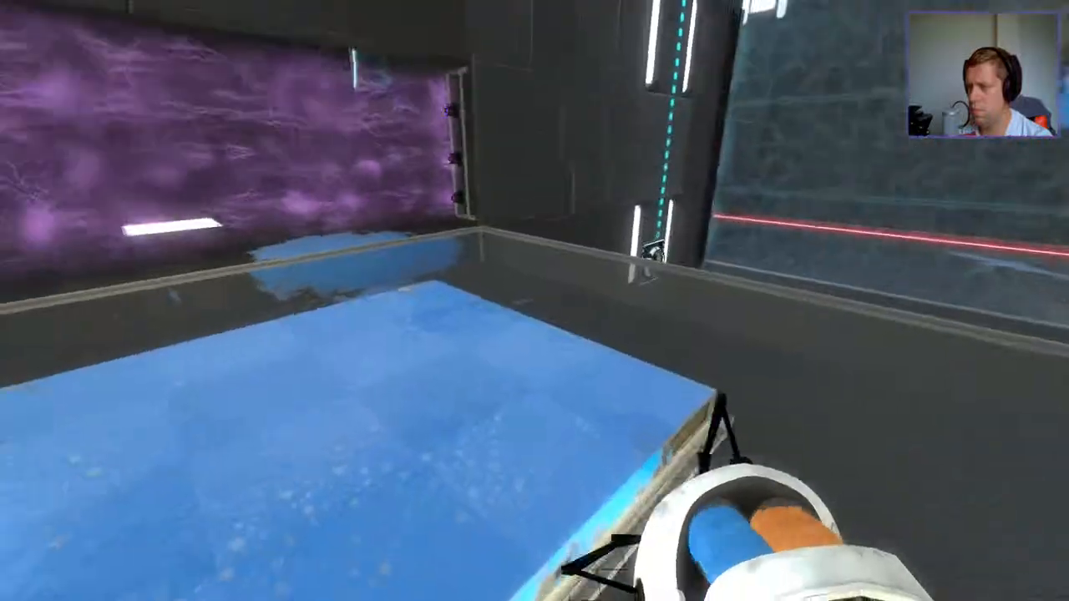
mouse_move(535, 301)
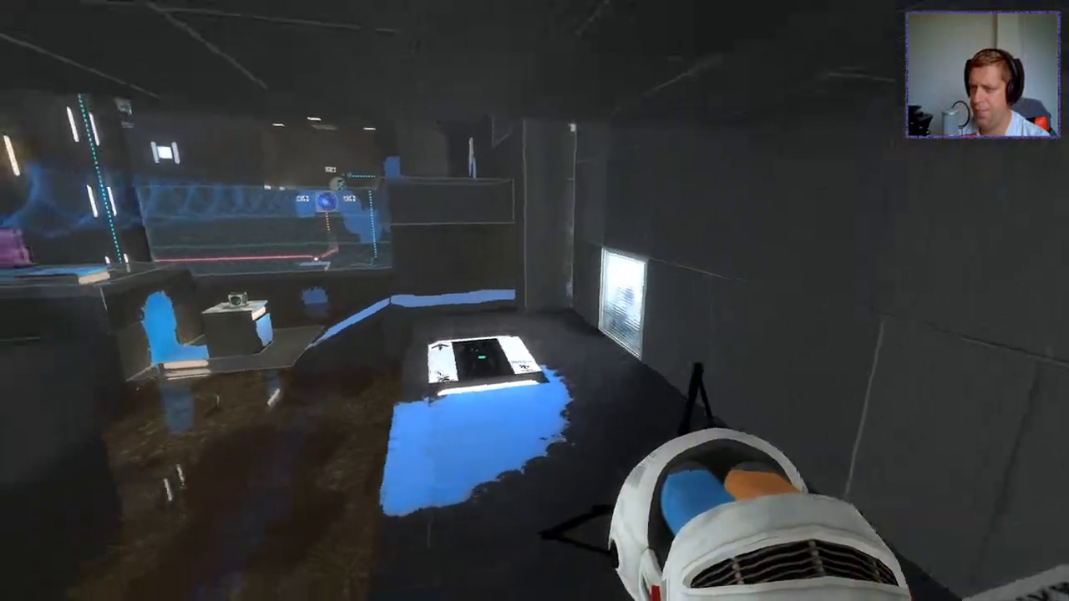
mouse_move(534, 301)
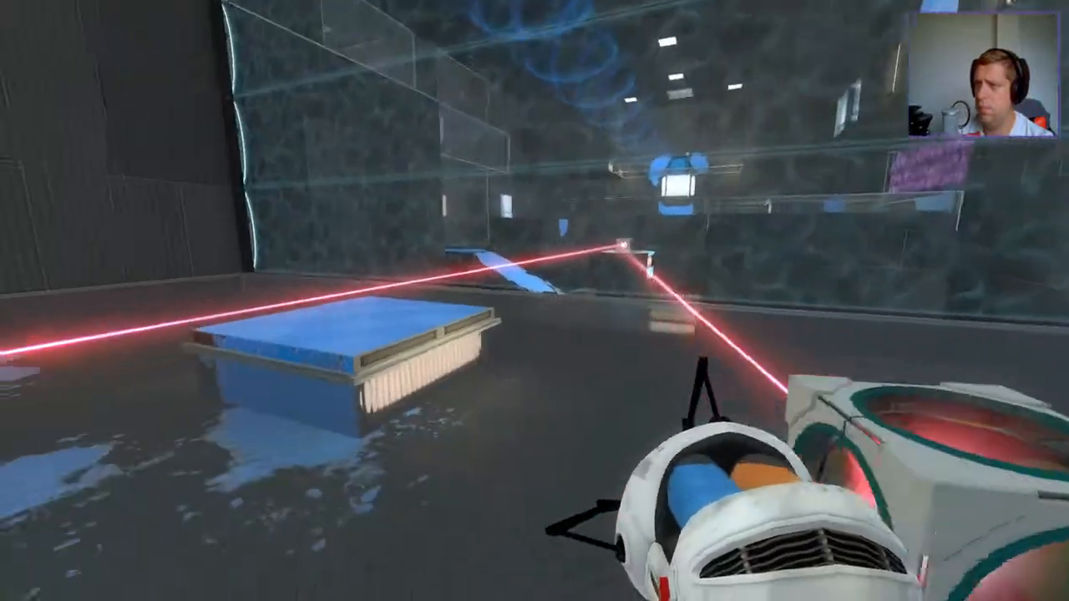
mouse_move(534, 300)
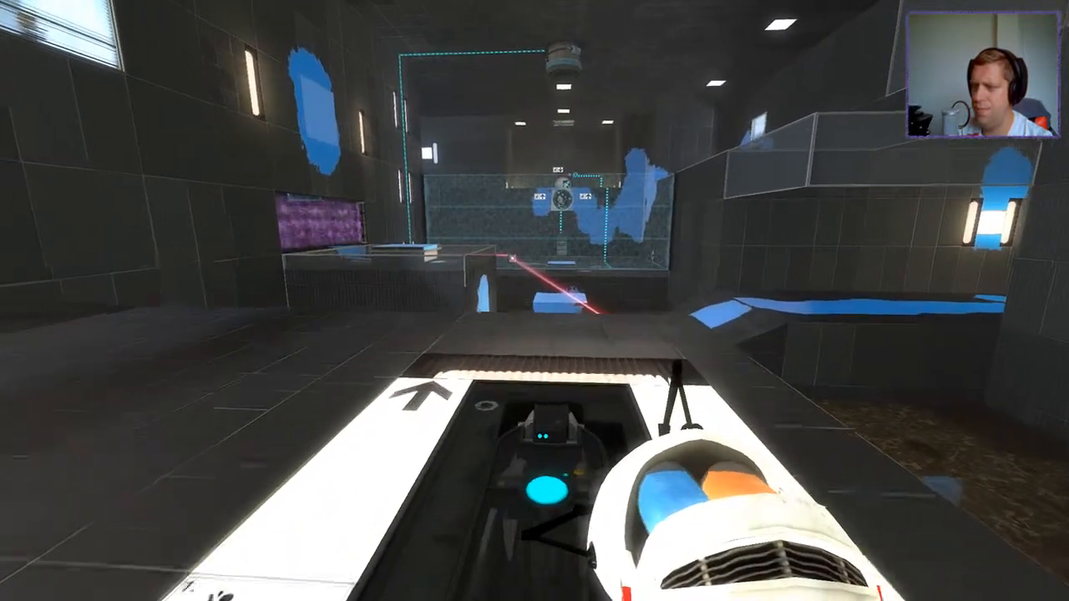
mouse_move(535, 301)
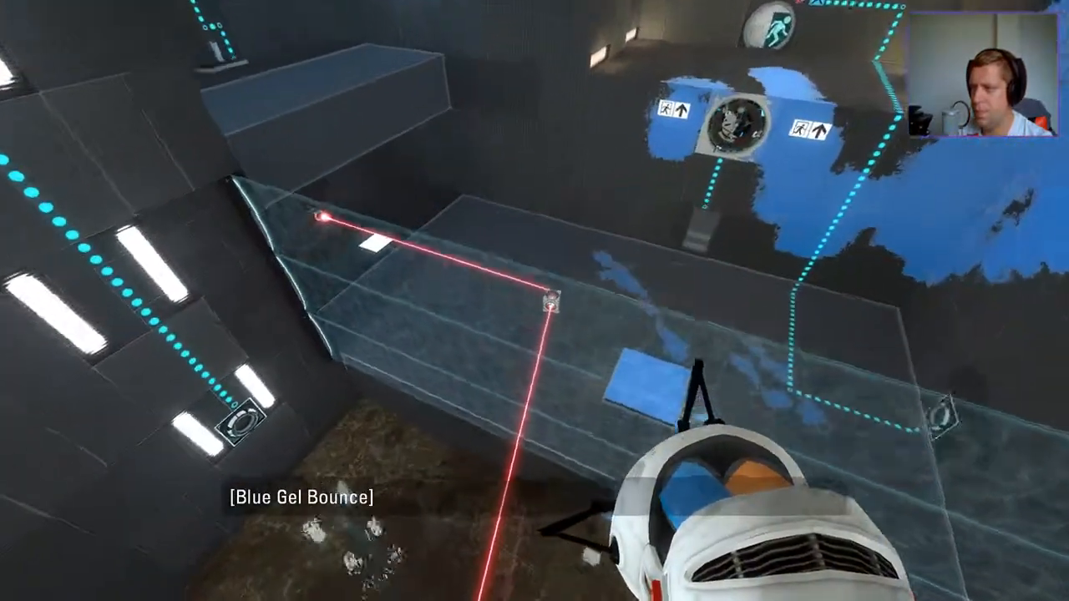
mouse_move(534, 301)
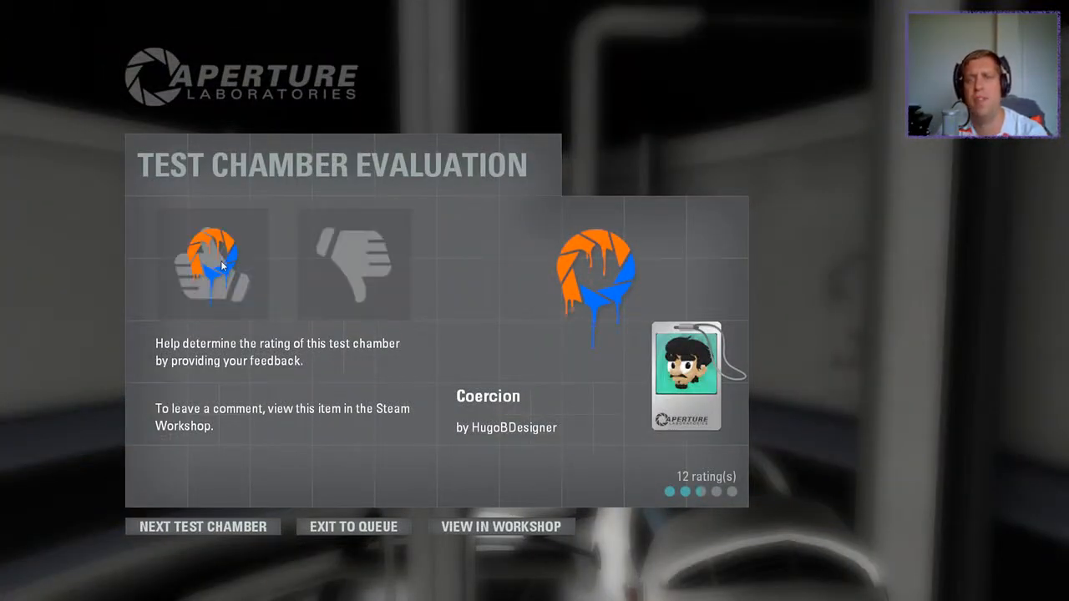
Step: Rate the completed Coercion chamber thumbs-up on the evaluation screen
left_click(212, 264)
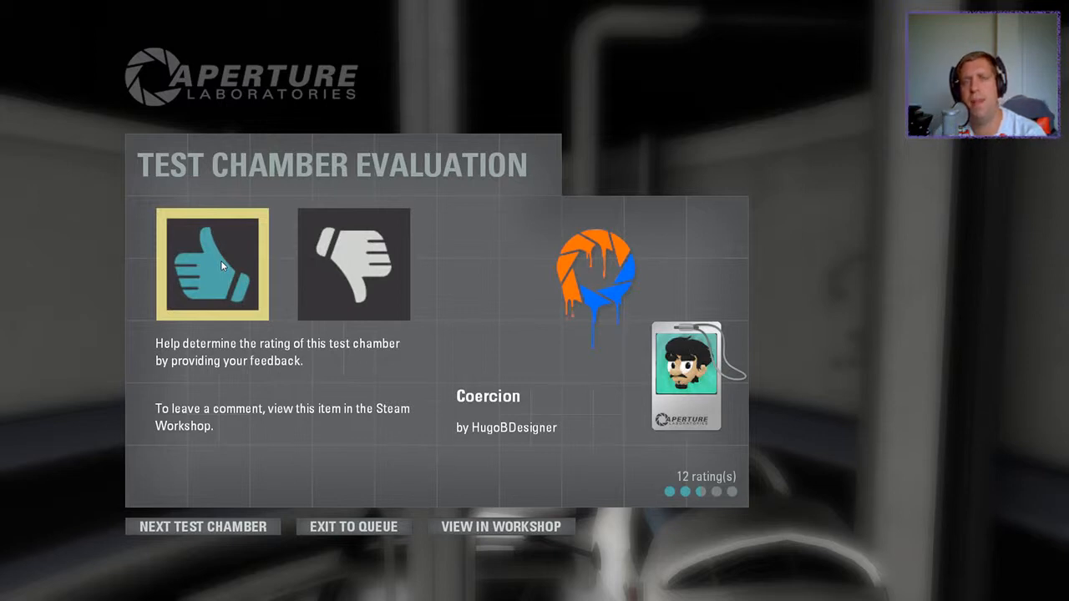